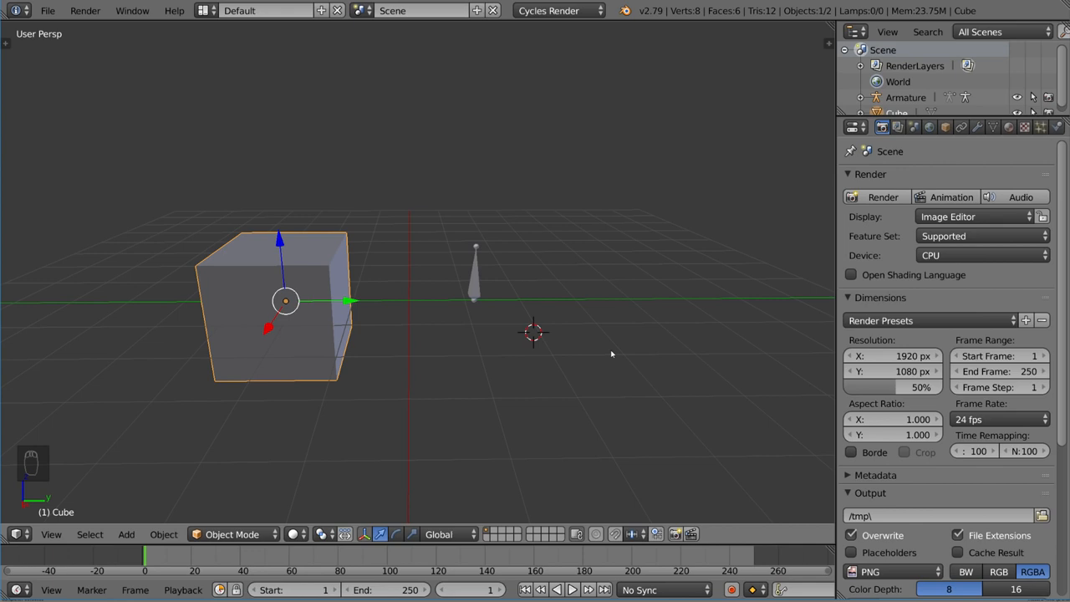
pyautogui.moveTo(677, 318)
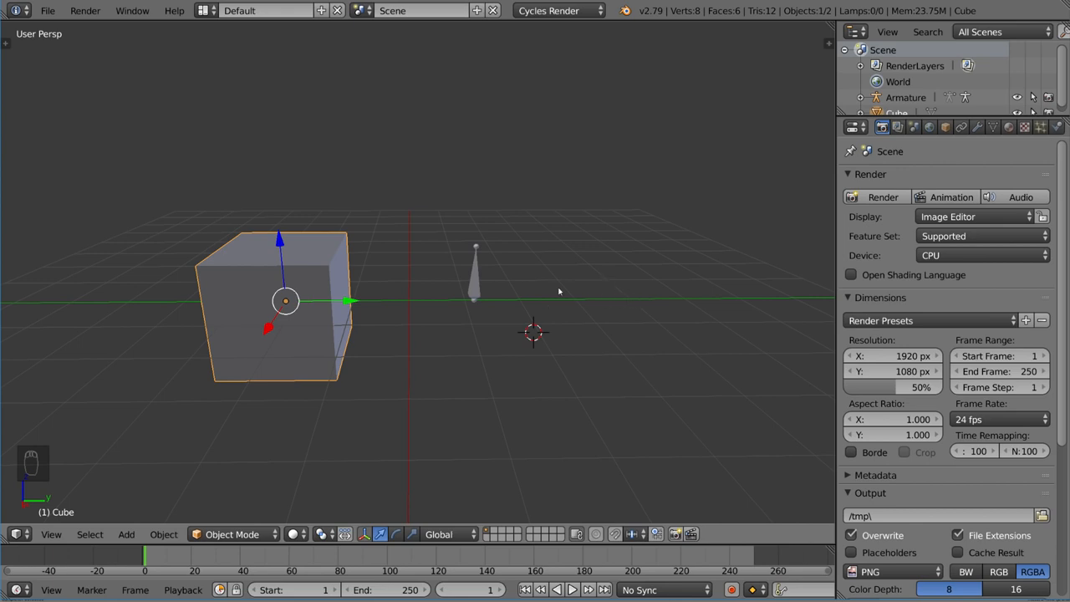
pyautogui.moveTo(251, 318)
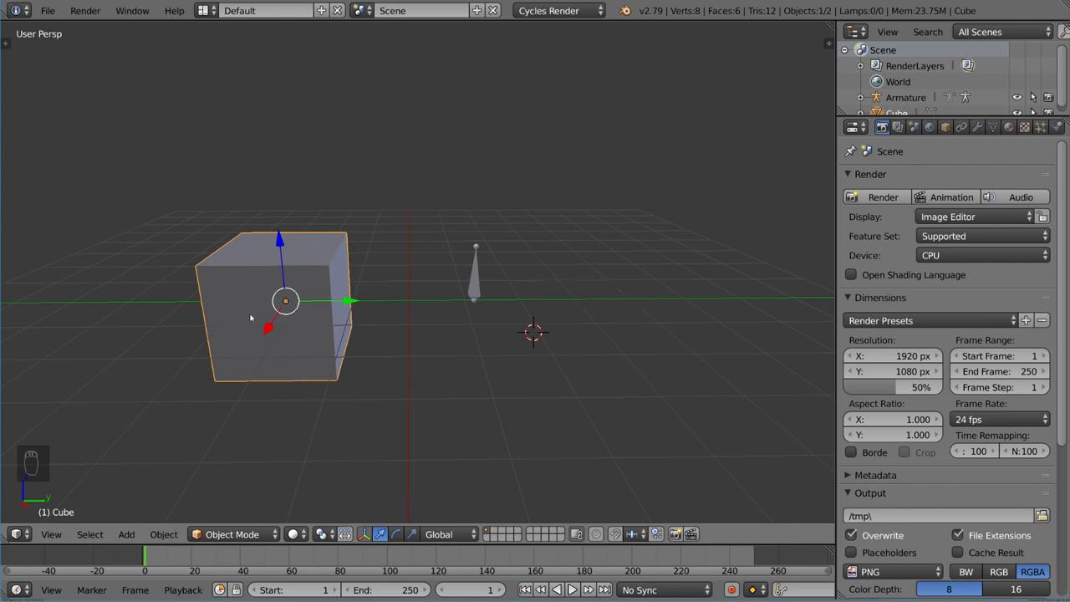
pyautogui.moveTo(706, 242)
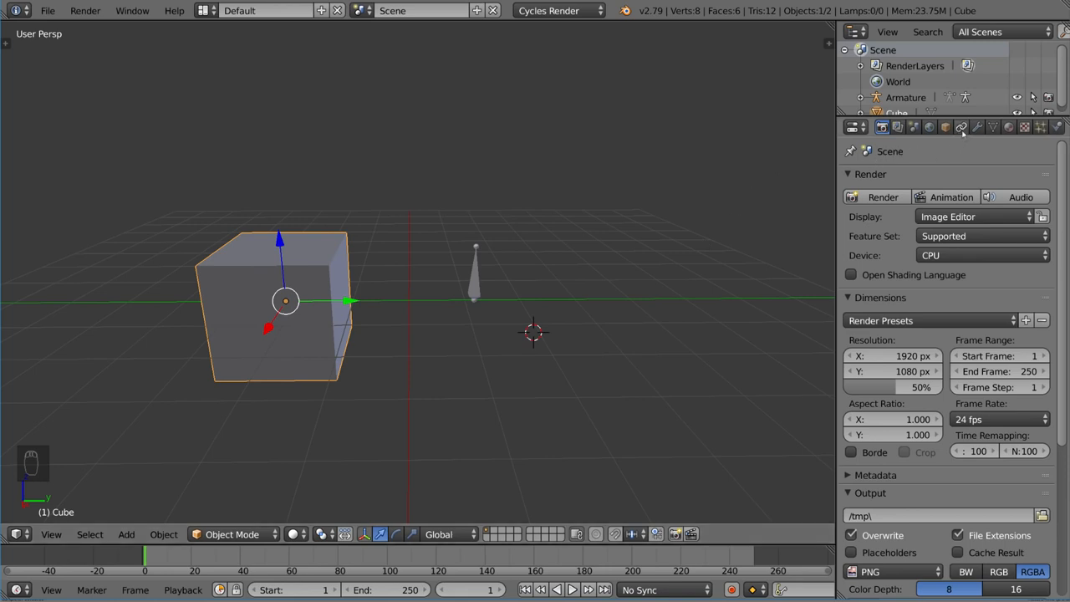
# Show the Cube's object properties with its location, rotation and scale values.
pyautogui.click(947, 127)
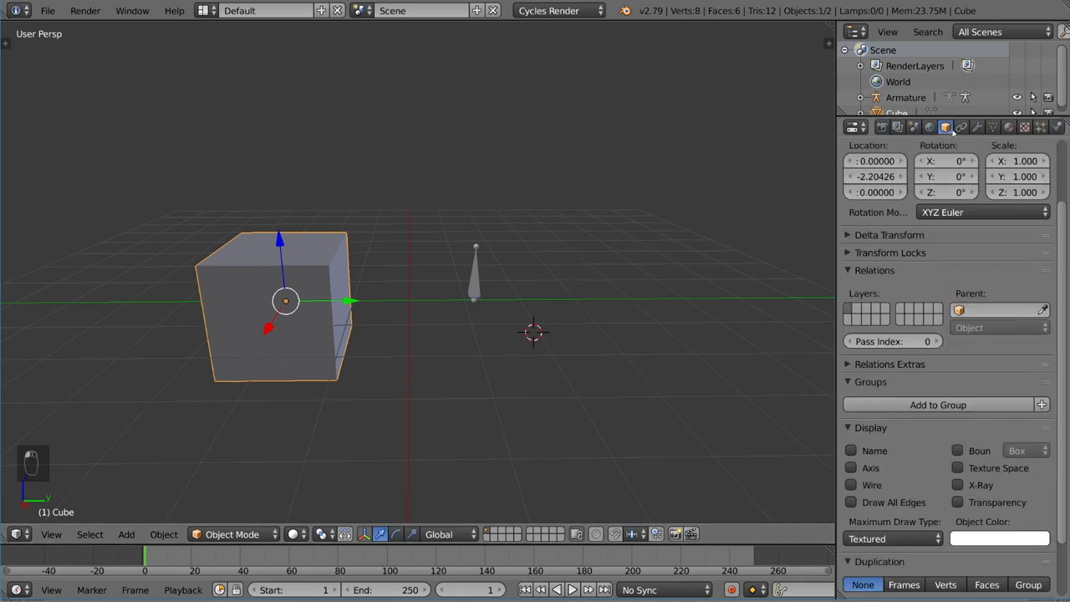
pyautogui.moveTo(962, 127)
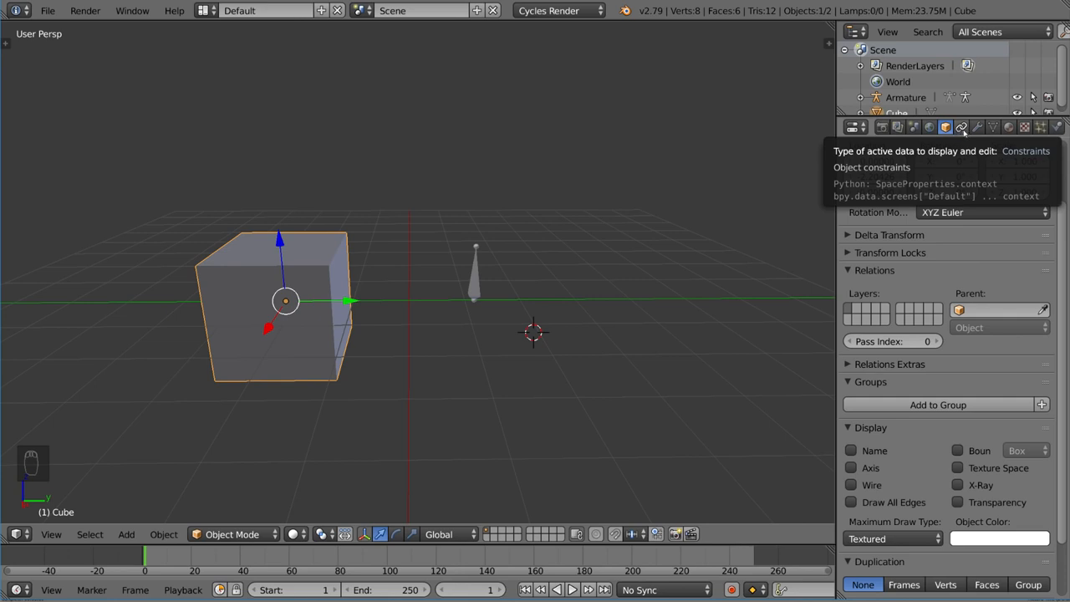
# Add a Copy Location constraint to the Cube, leaving its target unset.
pyautogui.click(960, 127)
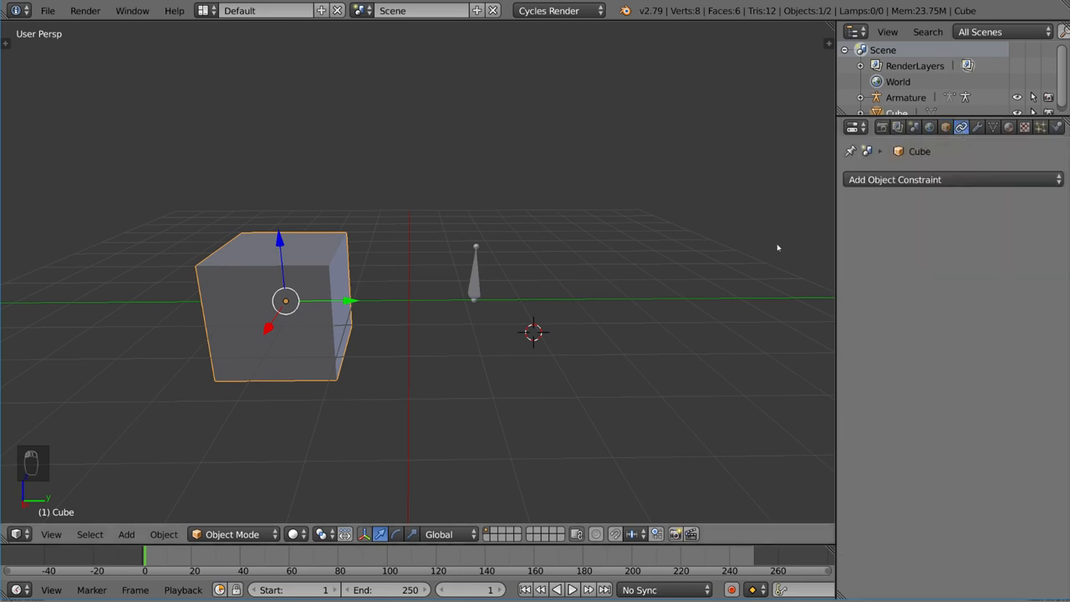
pyautogui.moveTo(1014, 194)
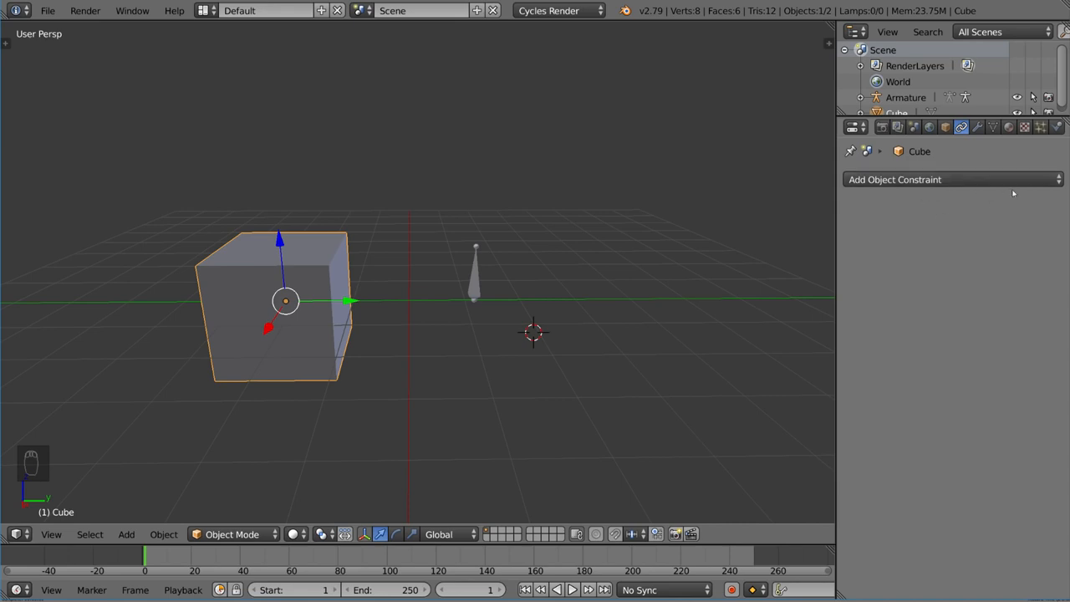
pyautogui.click(950, 179)
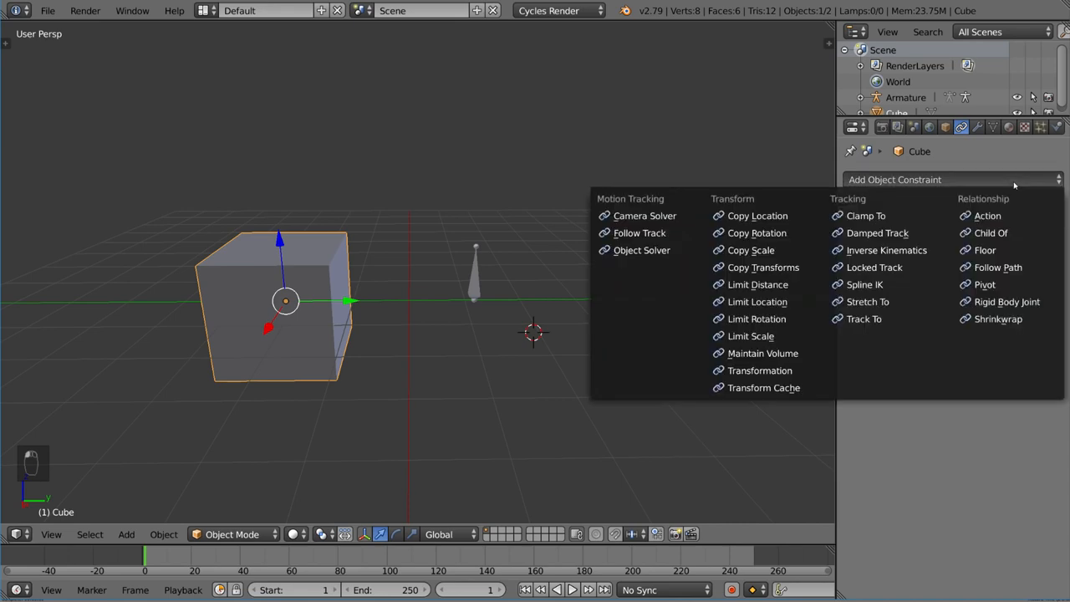
pyautogui.moveTo(886, 251)
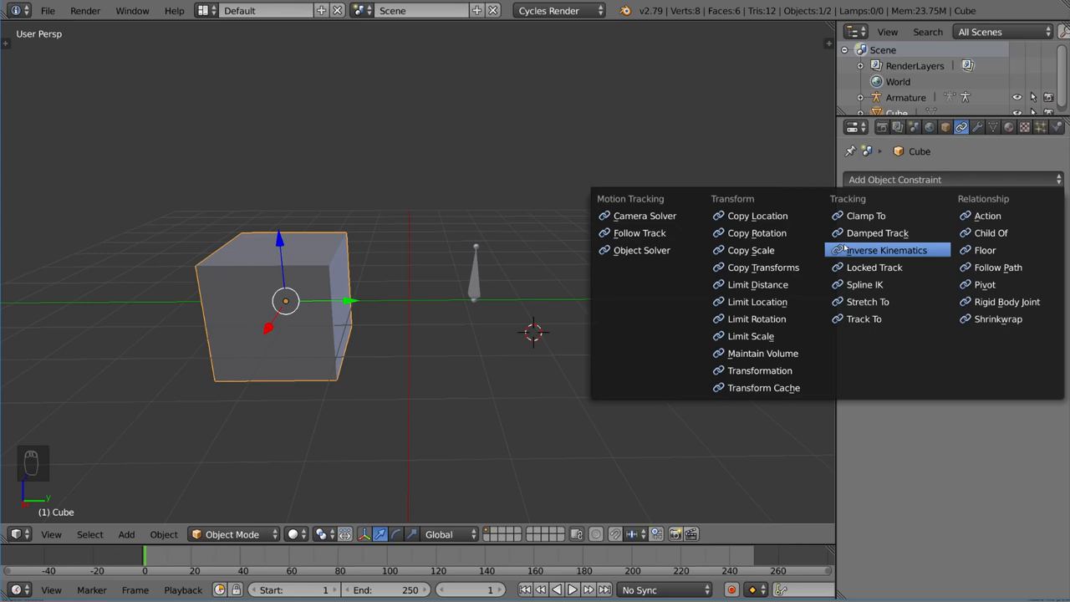
pyautogui.moveTo(757, 216)
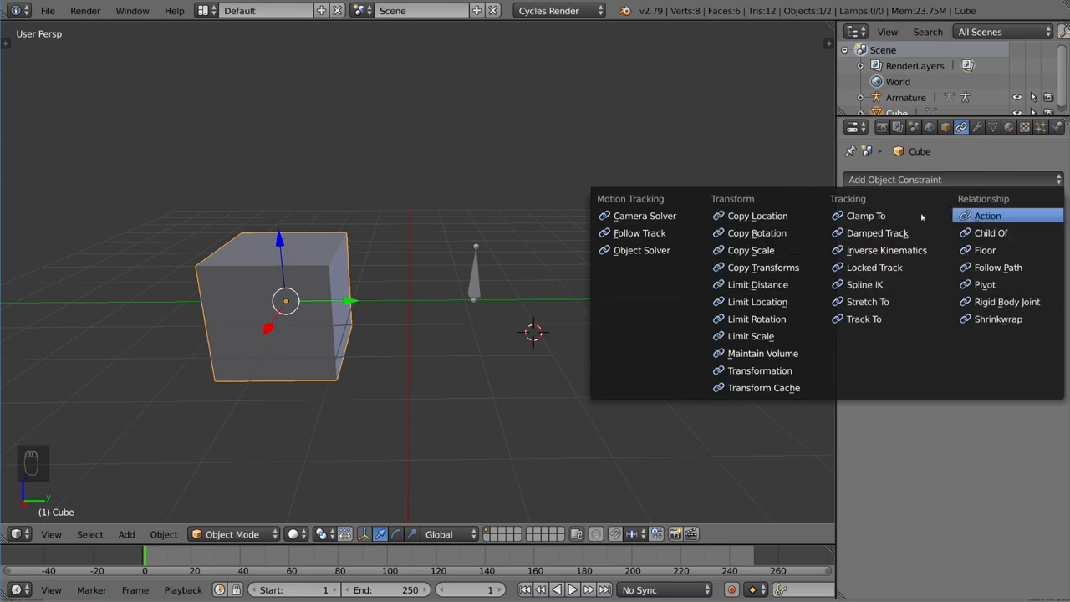
pyautogui.moveTo(751, 251)
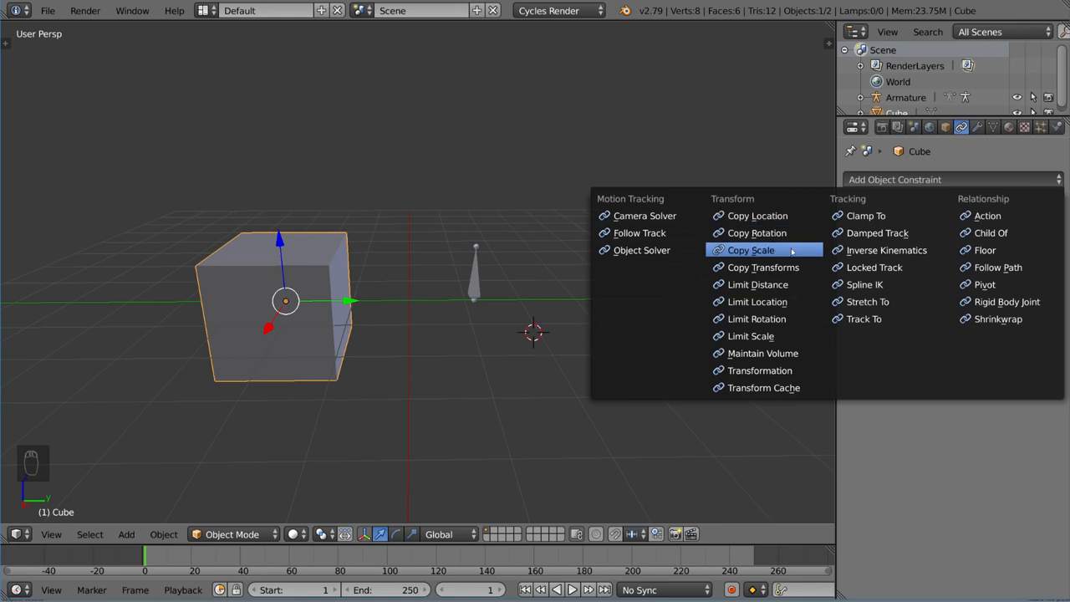
pyautogui.moveTo(791, 261)
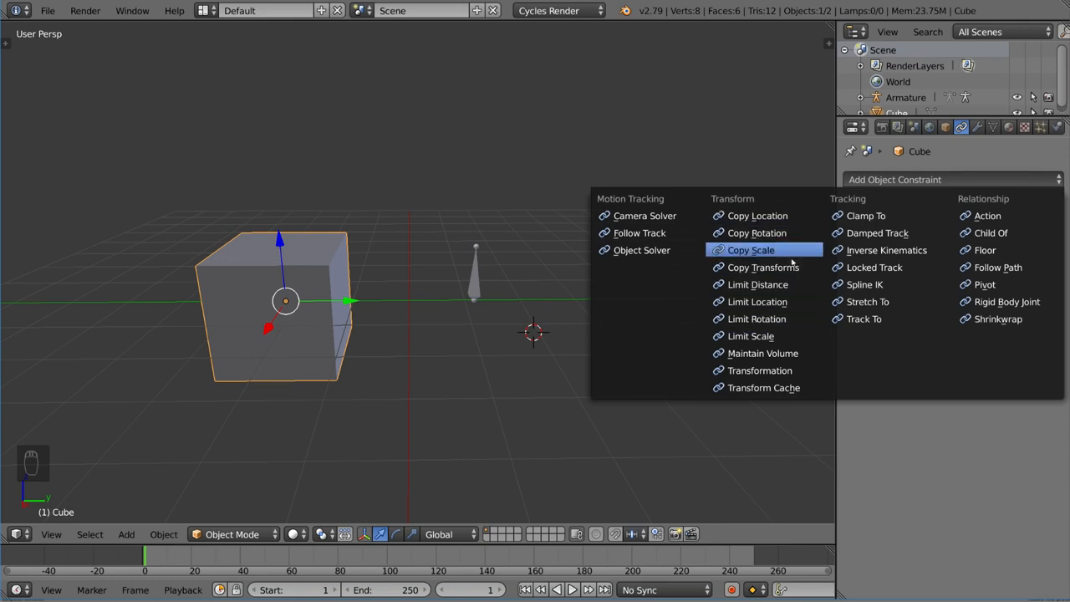
pyautogui.click(756, 216)
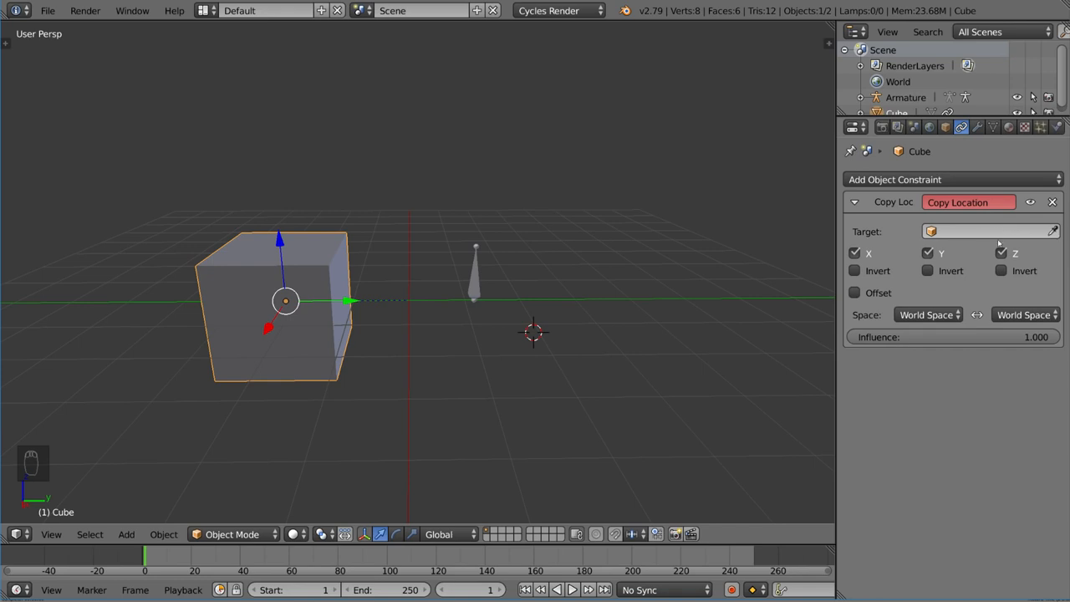
# Duplicate the cube as Cube.001, target its Copy Location at Cube, and test moving it.
pyautogui.press('shift+d')
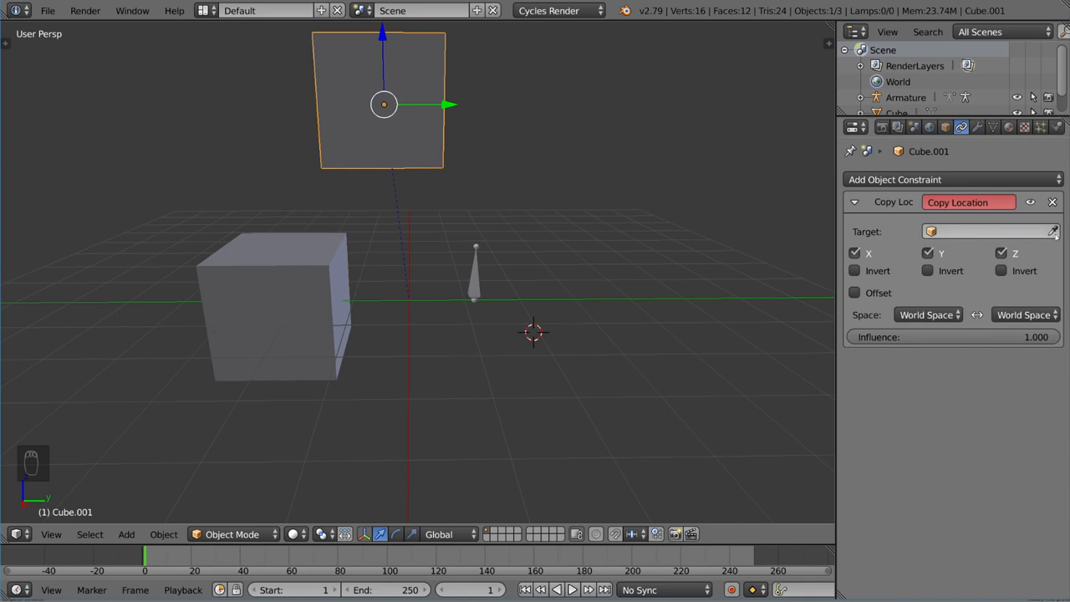
pyautogui.moveTo(331, 254)
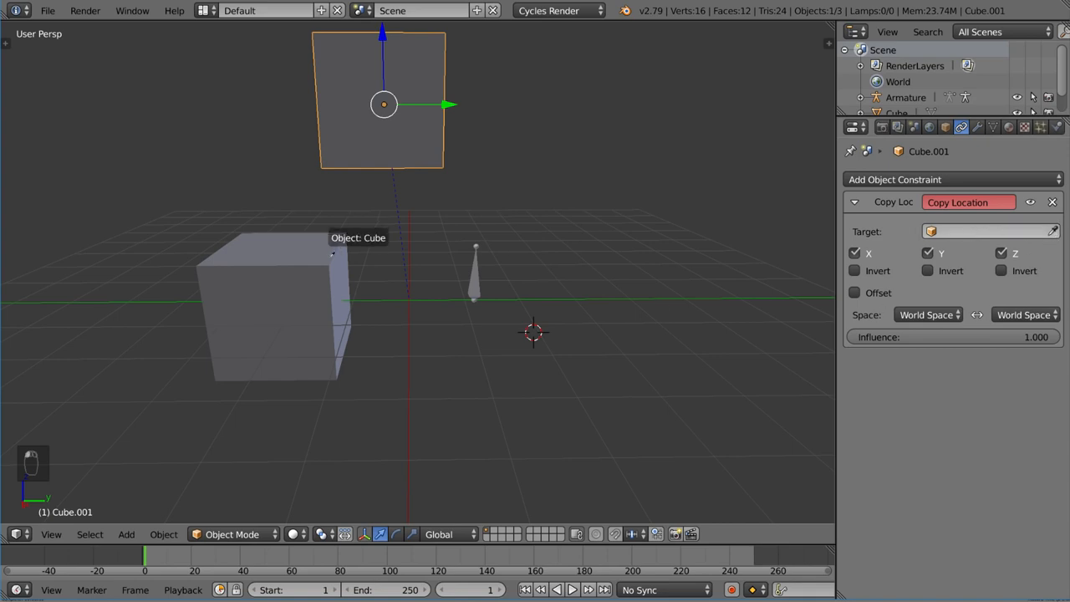
pyautogui.click(987, 231)
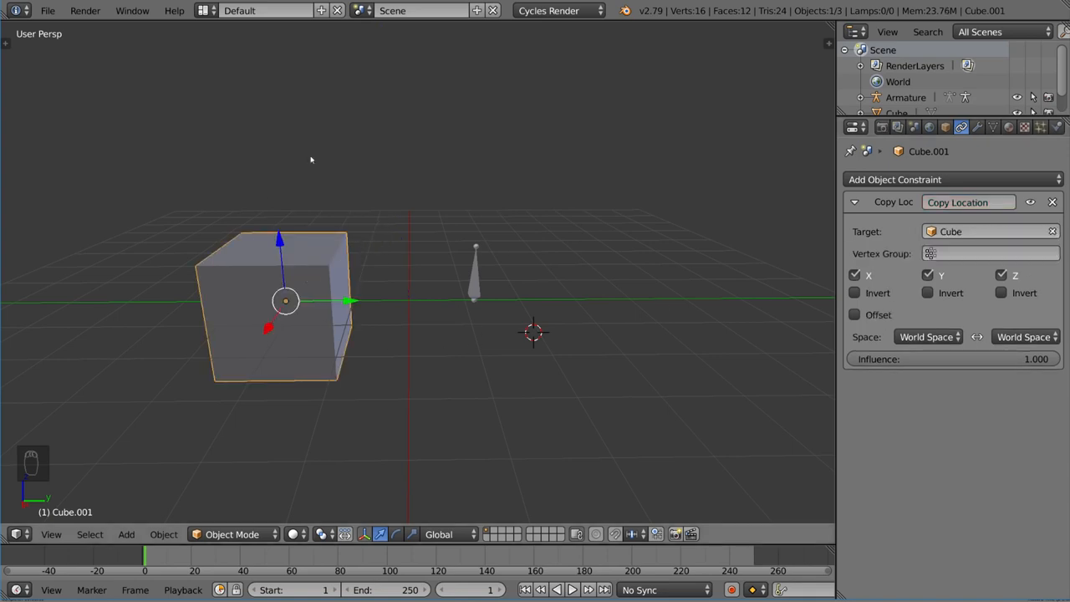
pyautogui.press('g')
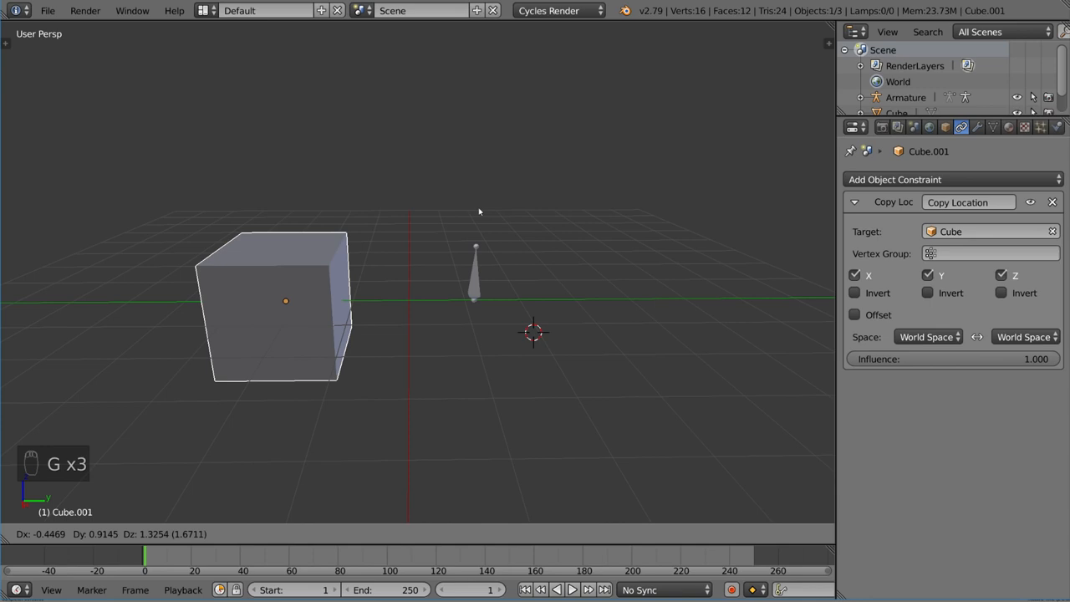
pyautogui.moveTo(379, 271)
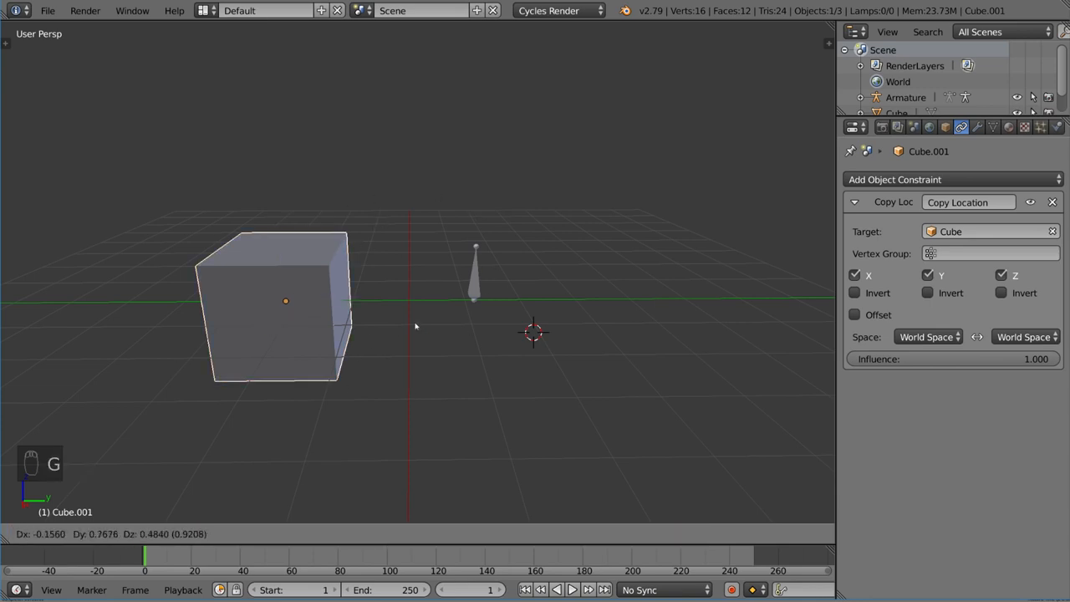
# Rotate Cube.001 and move it up so it floats tilted above the original cube.
pyautogui.press('r')
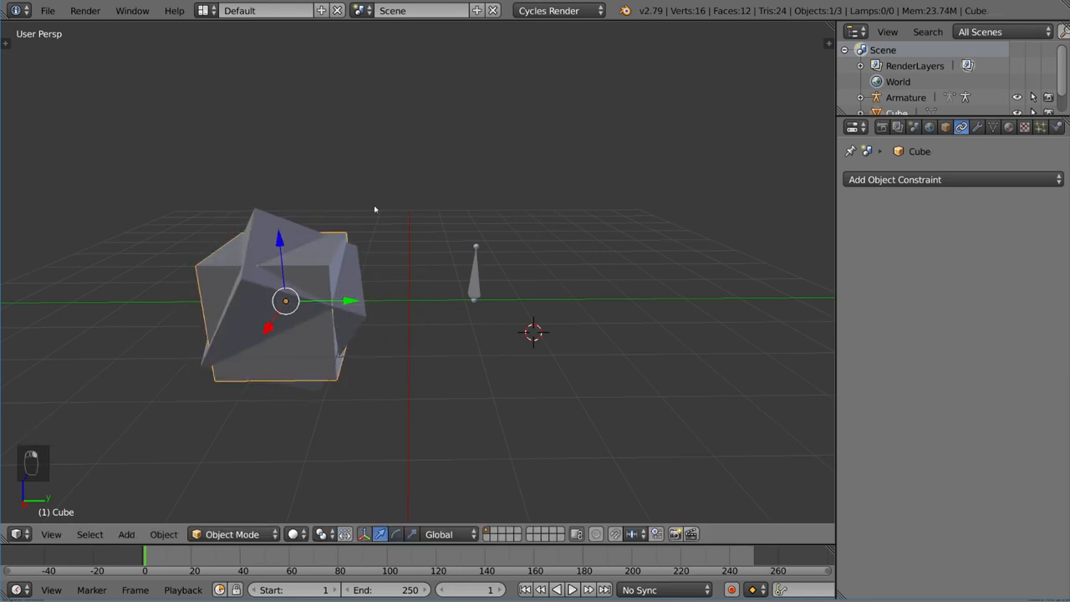
pyautogui.press('g')
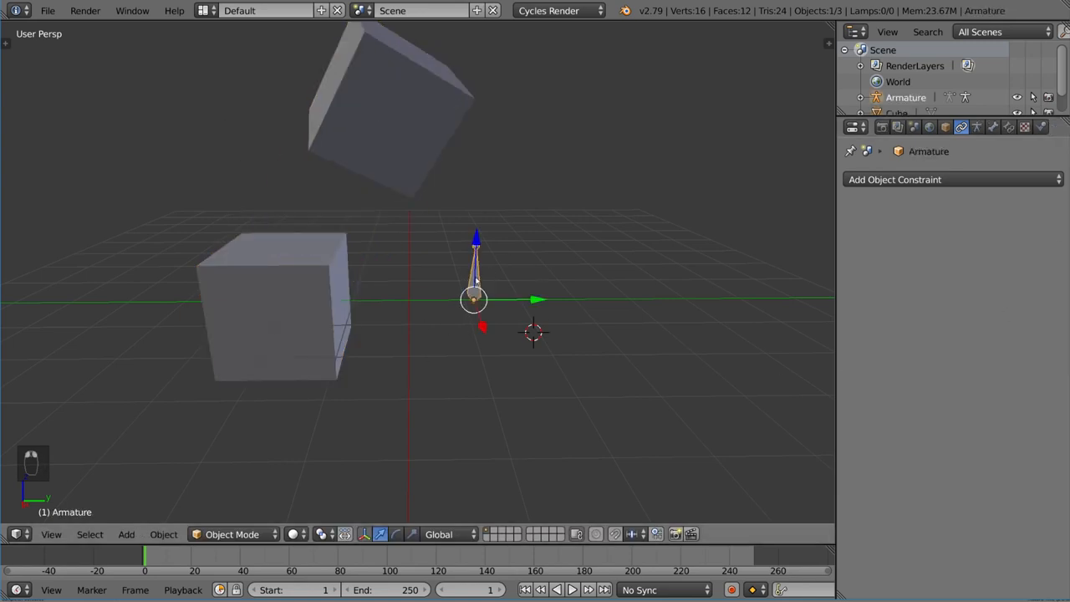
# In Edit Mode, disconnect a bone from its parent, then switch the armature into Pose Mode.
pyautogui.press('Tab')
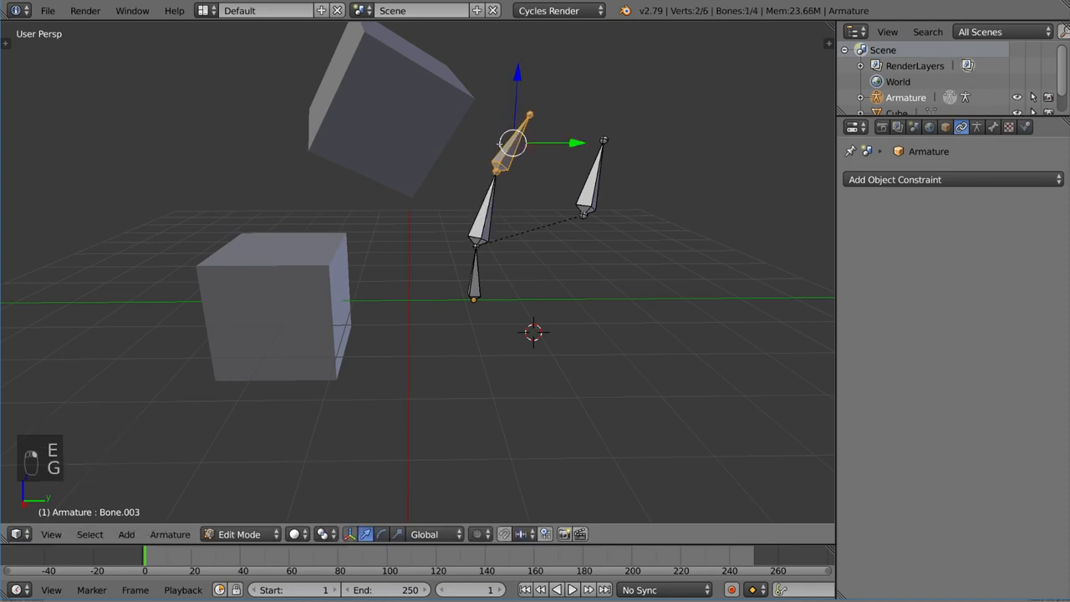
pyautogui.press('Alt+P')
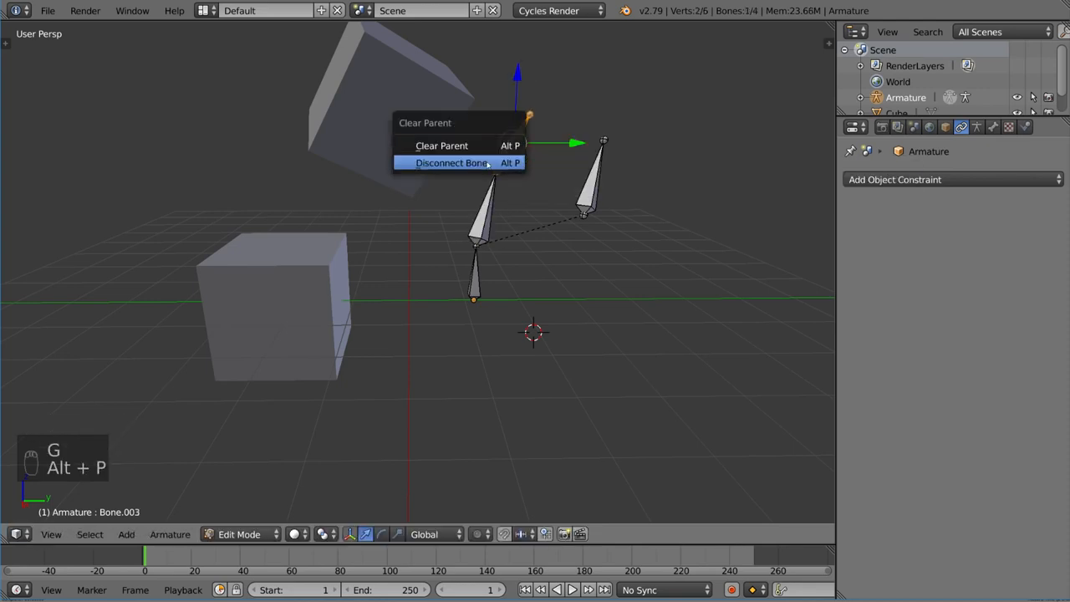
pyautogui.click(452, 163)
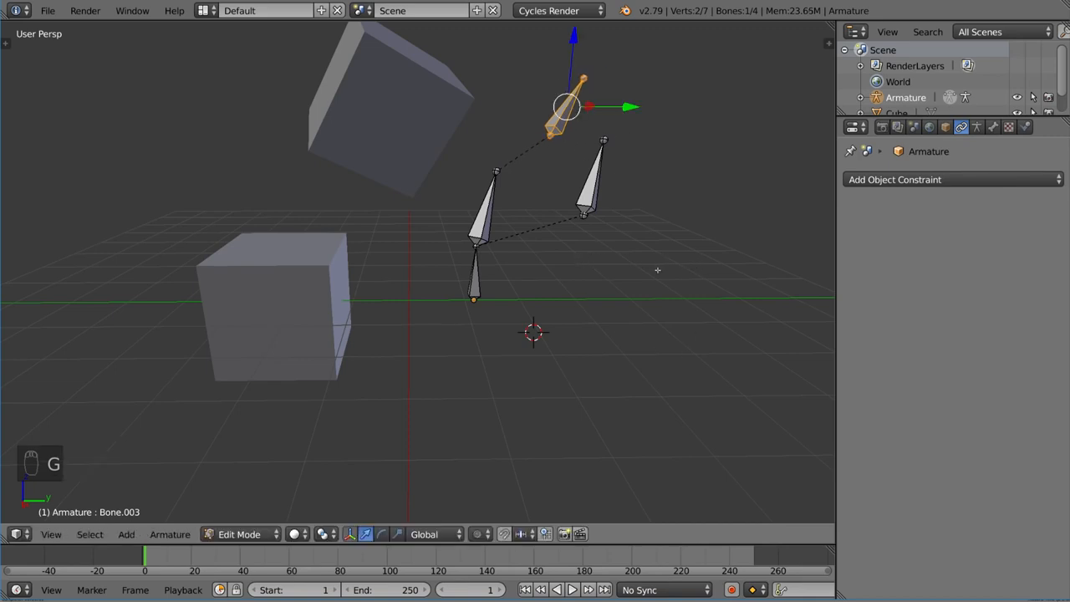
pyautogui.press('Tab')
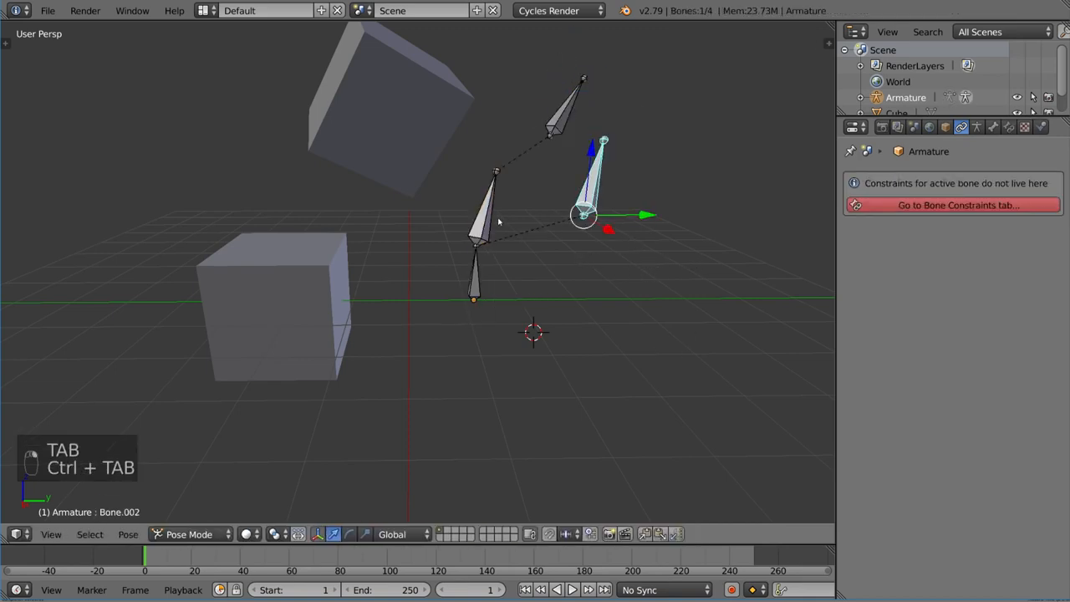
# Rotate a bone in Pose Mode and show the active bone's constraint settings.
pyautogui.press('r')
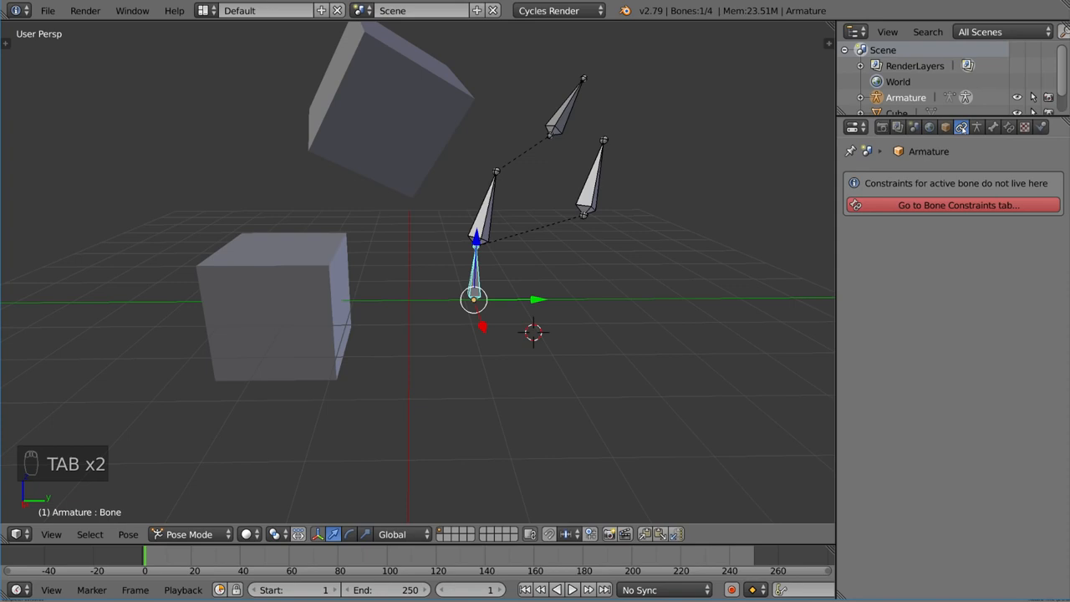
pyautogui.moveTo(962, 128)
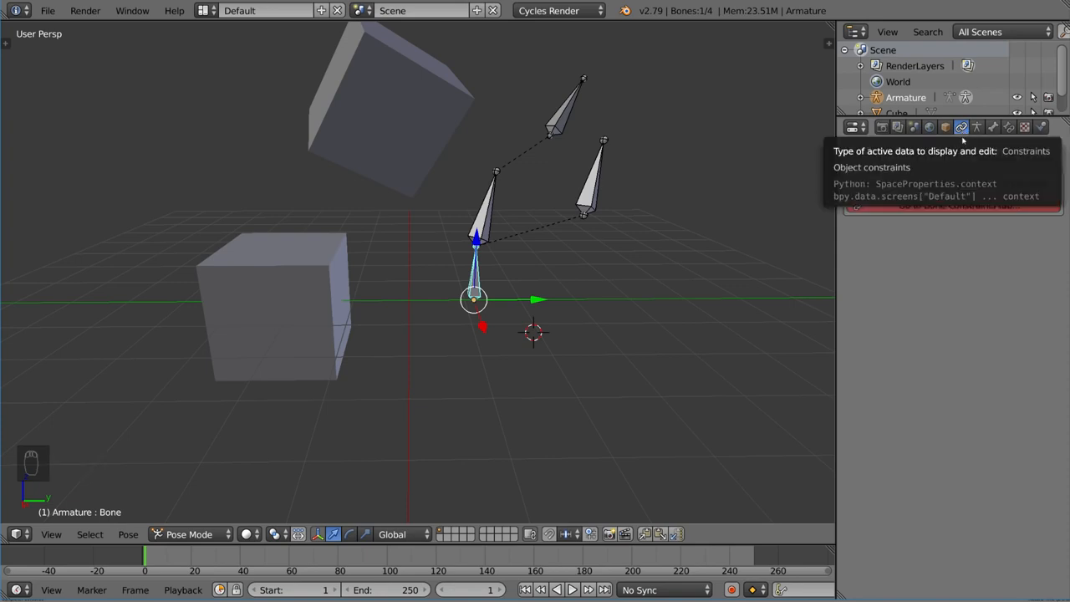
pyautogui.click(960, 127)
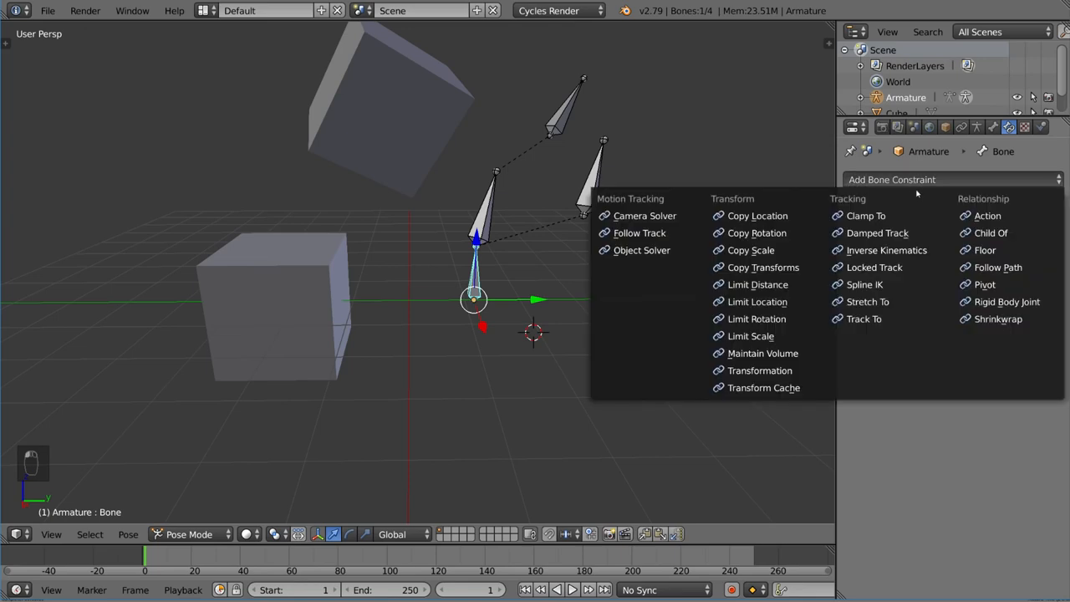
pyautogui.moveTo(762, 268)
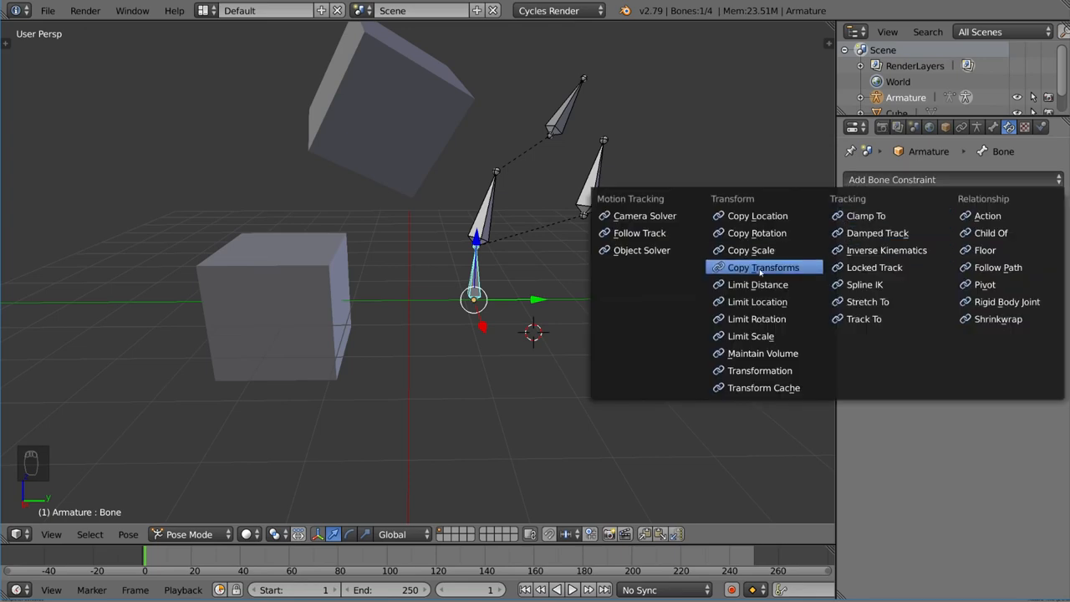
pyautogui.moveTo(756, 233)
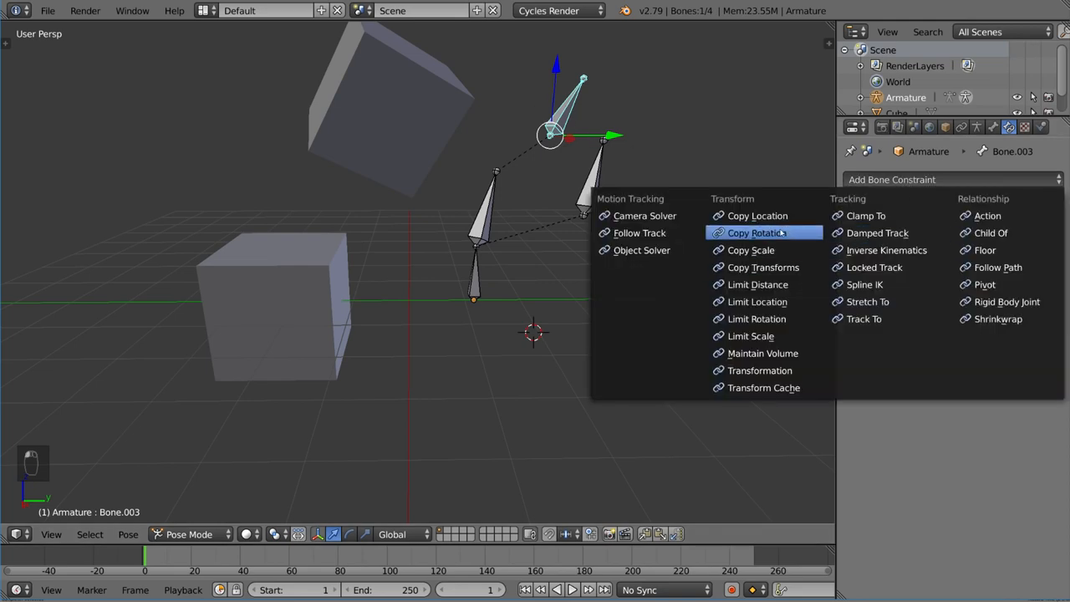
# Give Bone.003 a Copy Rotation constraint targeting the Armature and copy Bone.002's name.
pyautogui.click(756, 233)
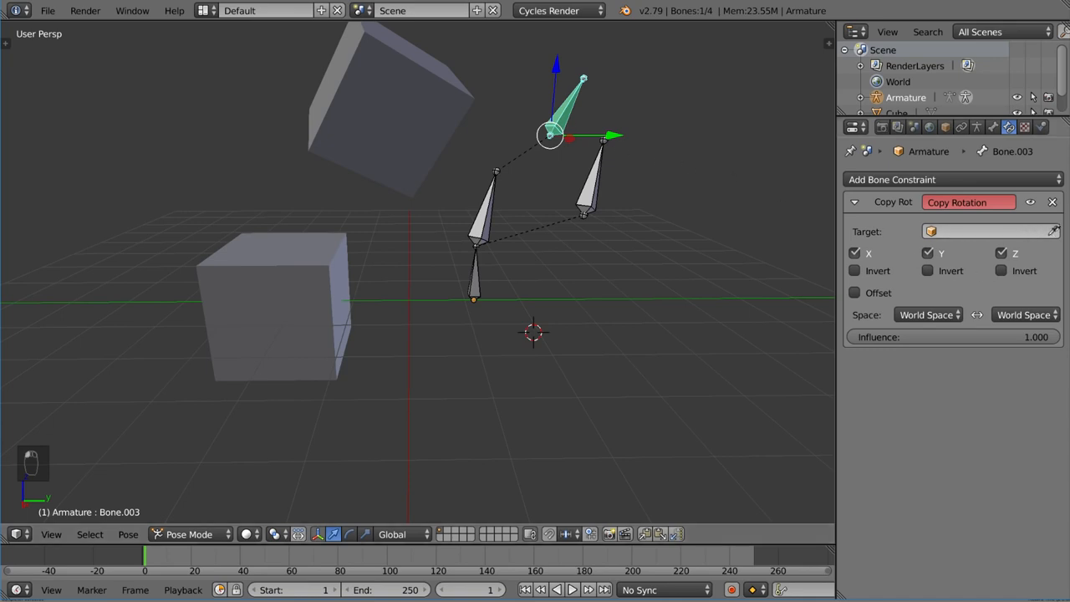
pyautogui.moveTo(599, 180)
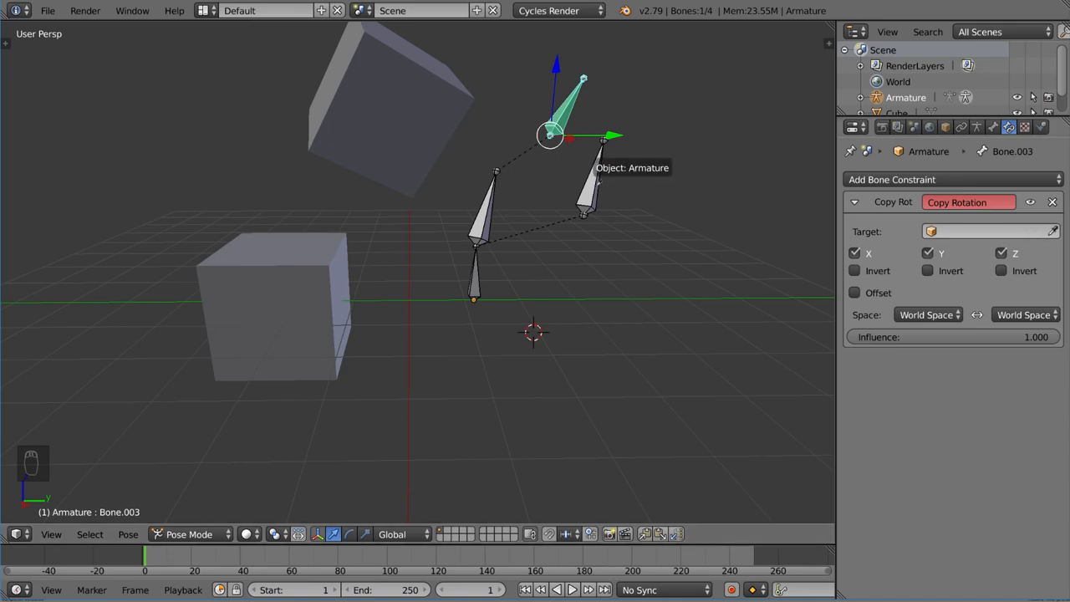
pyautogui.click(990, 231)
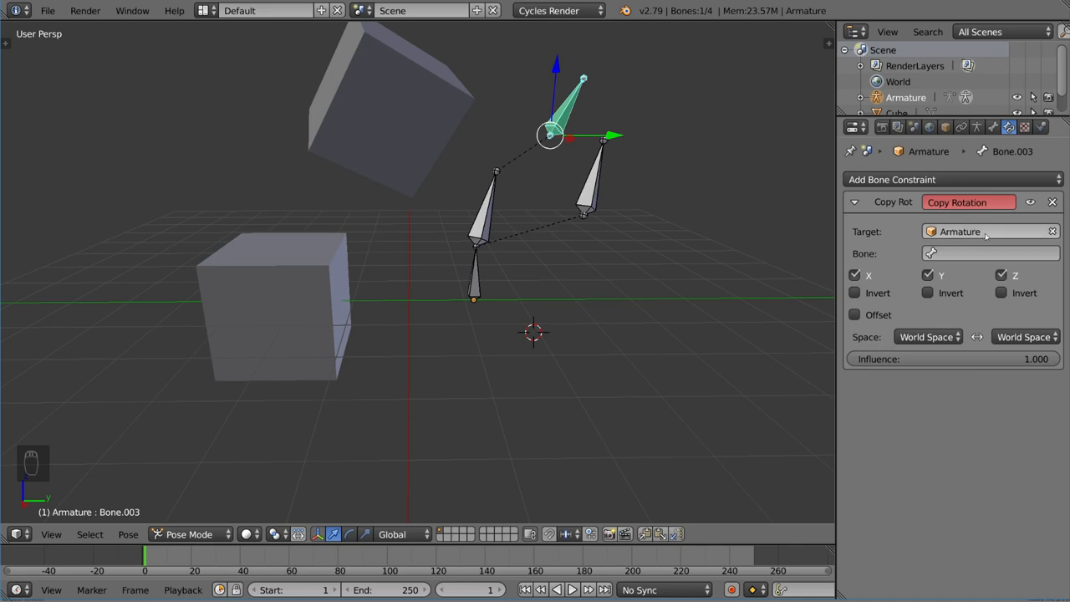
pyautogui.moveTo(732, 218)
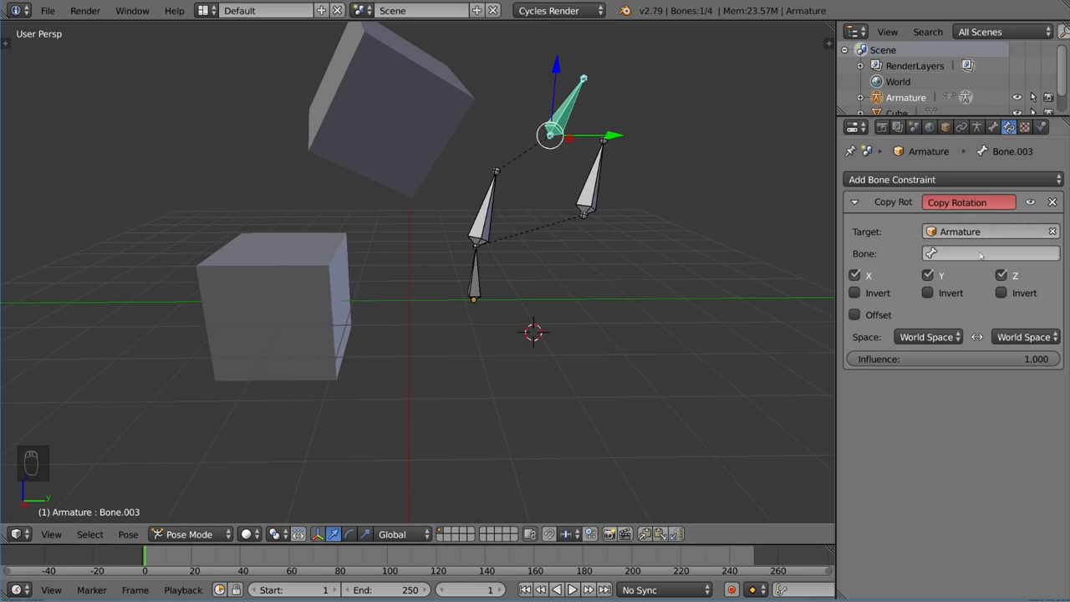
pyautogui.click(585, 168)
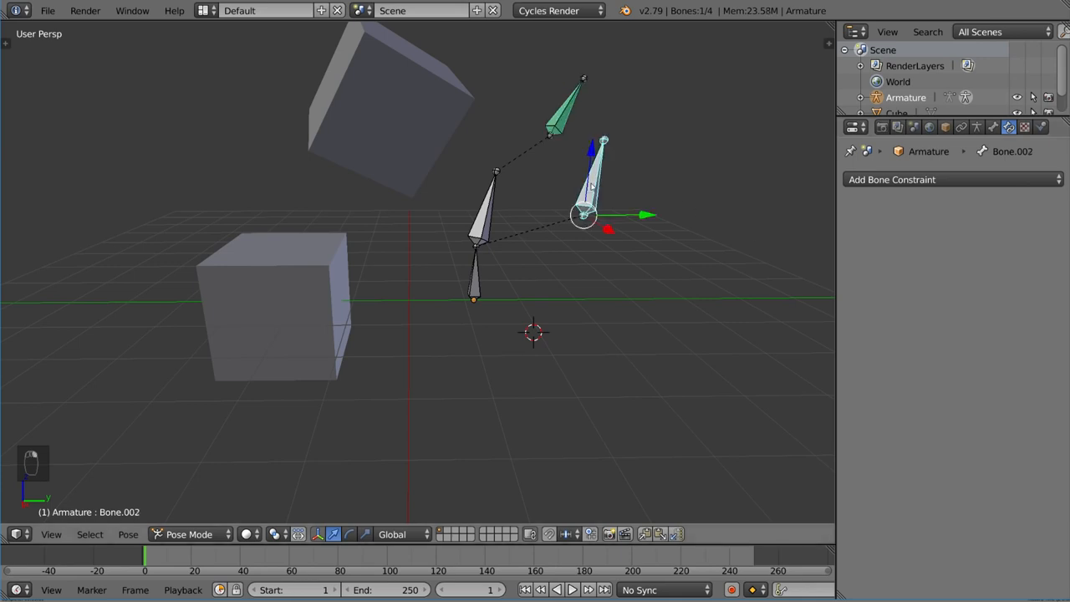
pyautogui.click(993, 128)
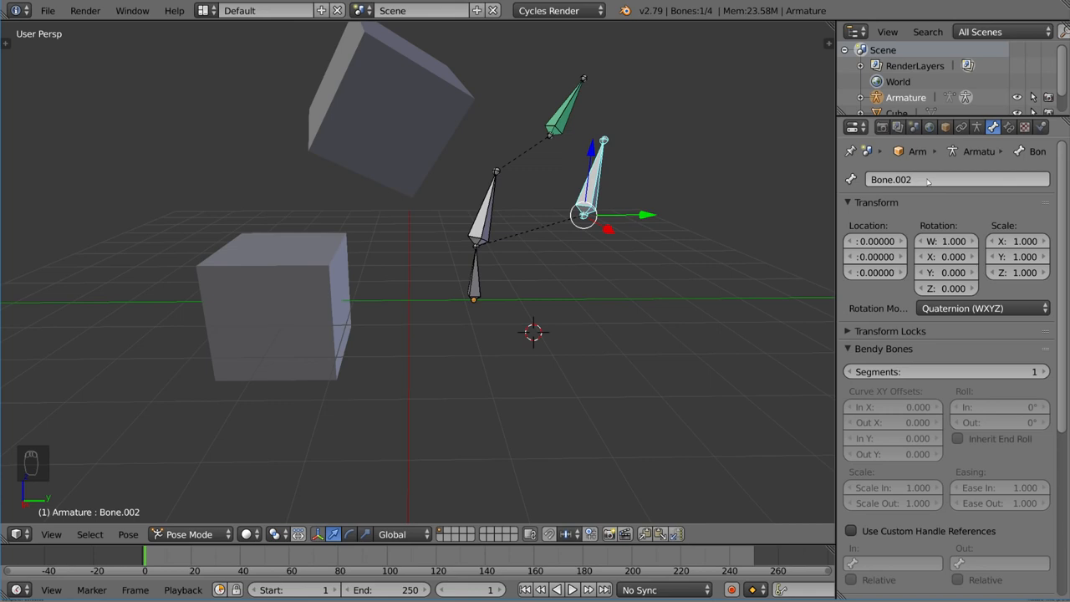
pyautogui.press('ctrl+c')
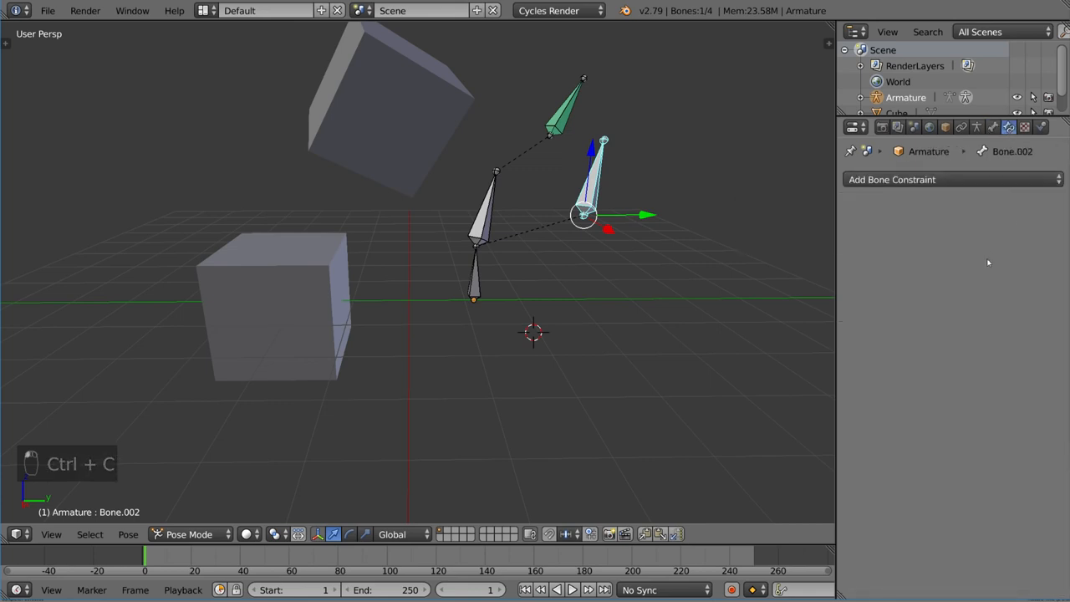
pyautogui.moveTo(953, 179)
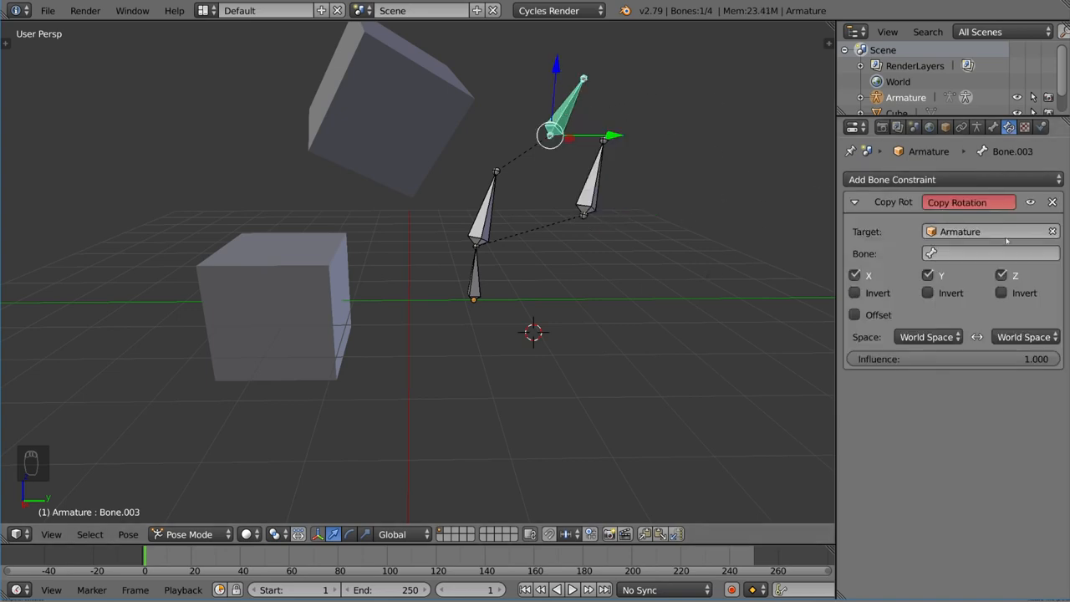
# Choose Bone.002 as the constraint's target bone and test-rotate it.
pyautogui.click(990, 254)
pyautogui.write('Bone.002')
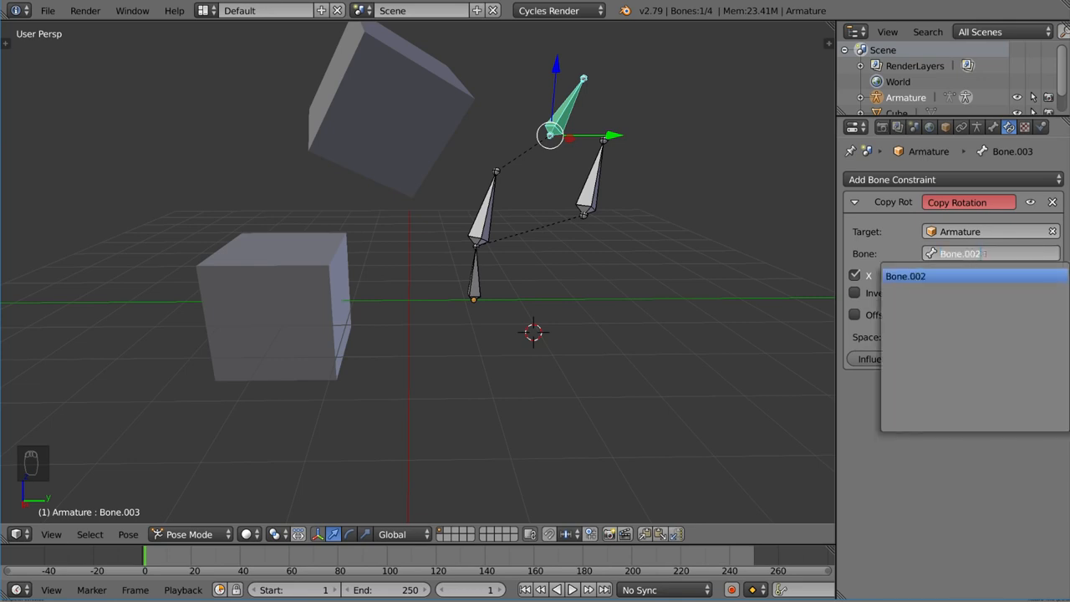
pyautogui.click(907, 276)
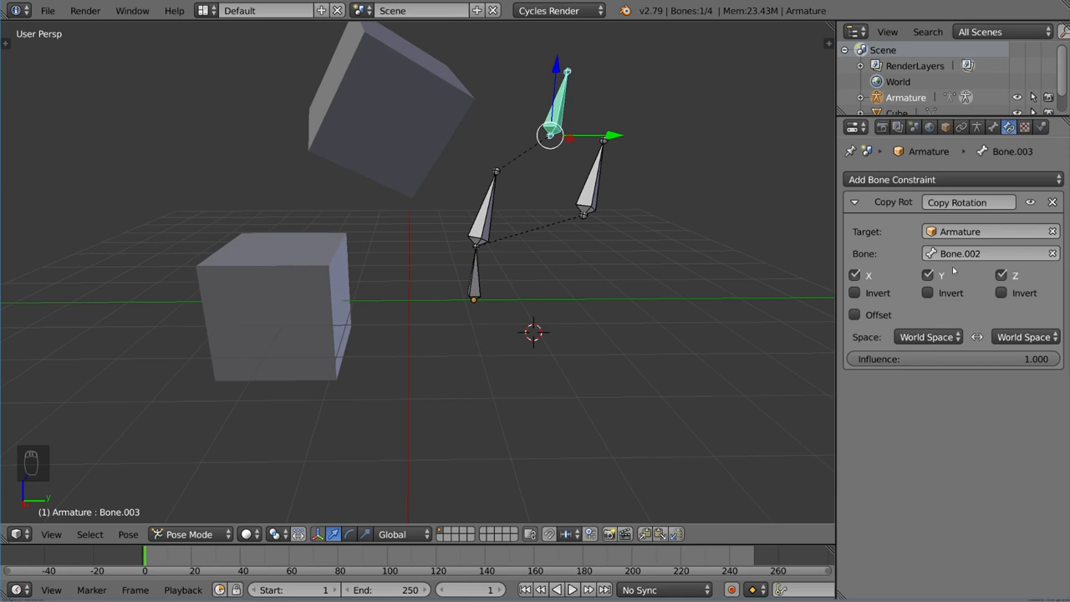
pyautogui.press('r')
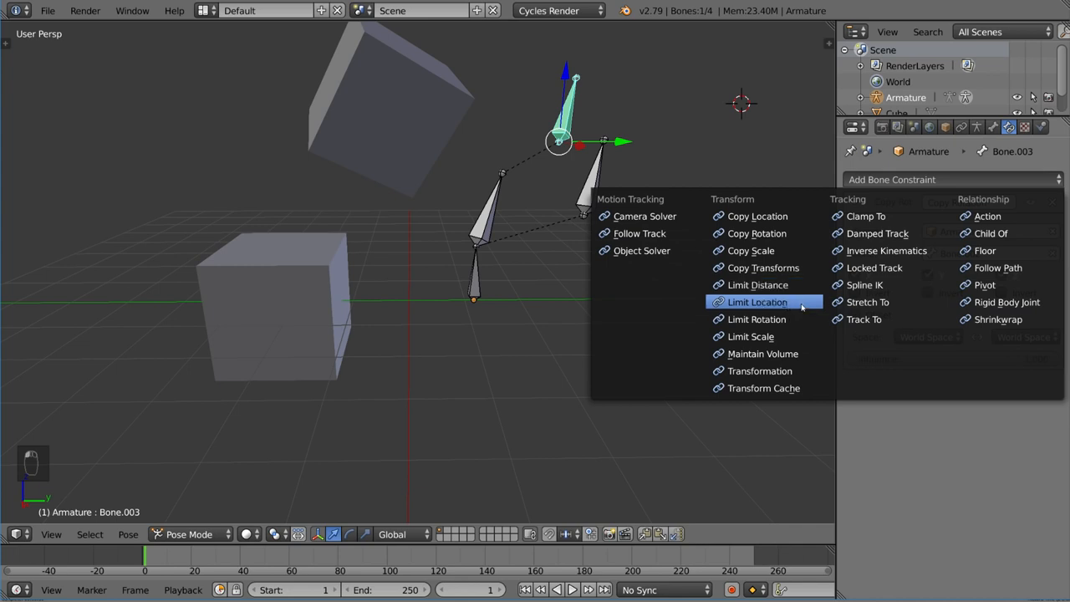
pyautogui.moveTo(756, 317)
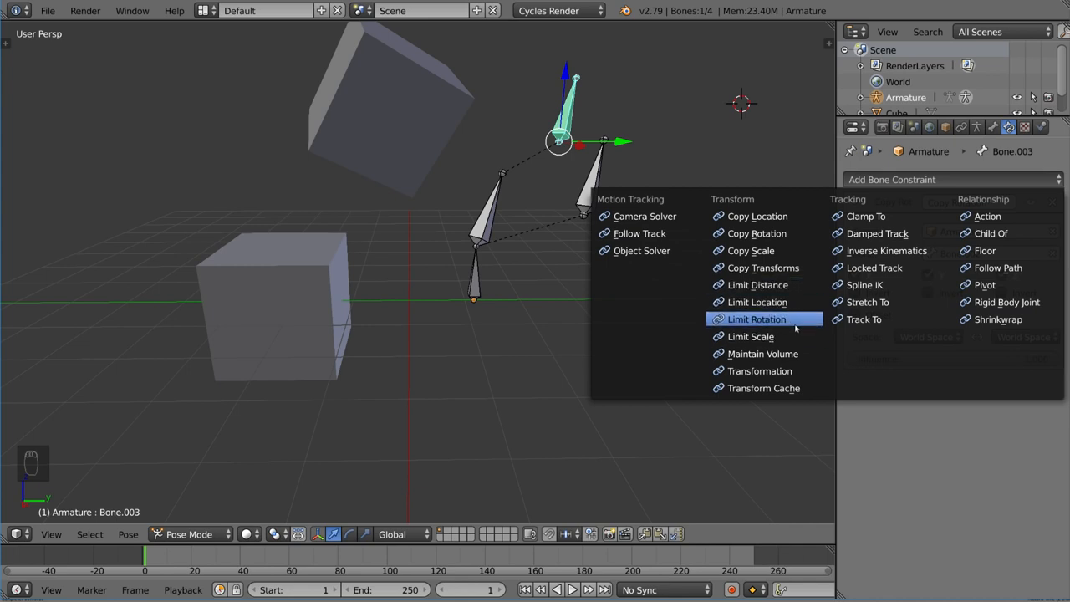
pyautogui.moveTo(758, 301)
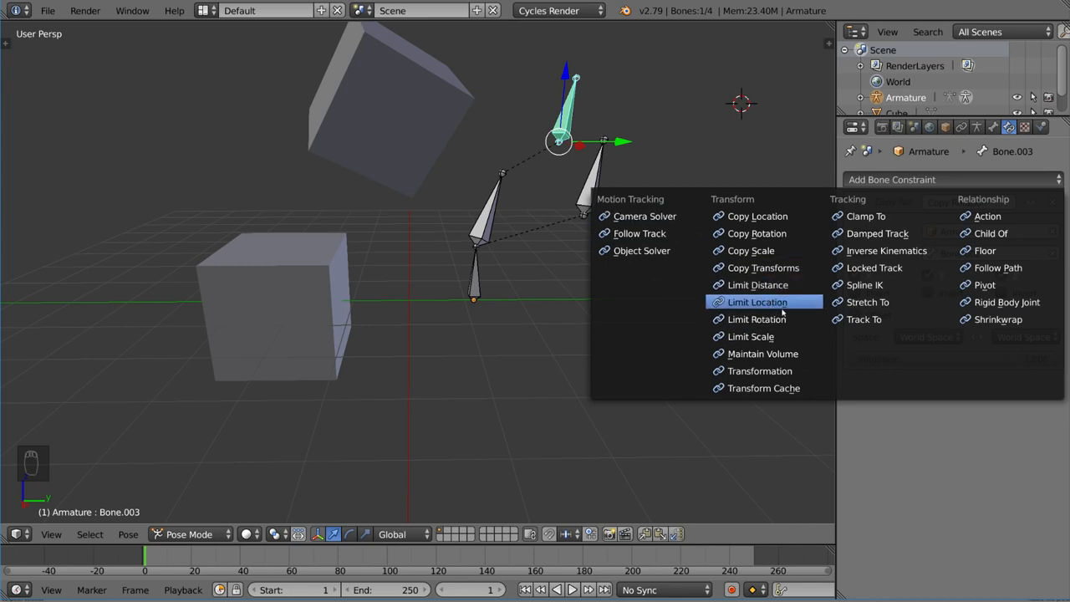
# Add a Limit Location constraint to Bone.003 below its Copy Rotation.
pyautogui.click(756, 301)
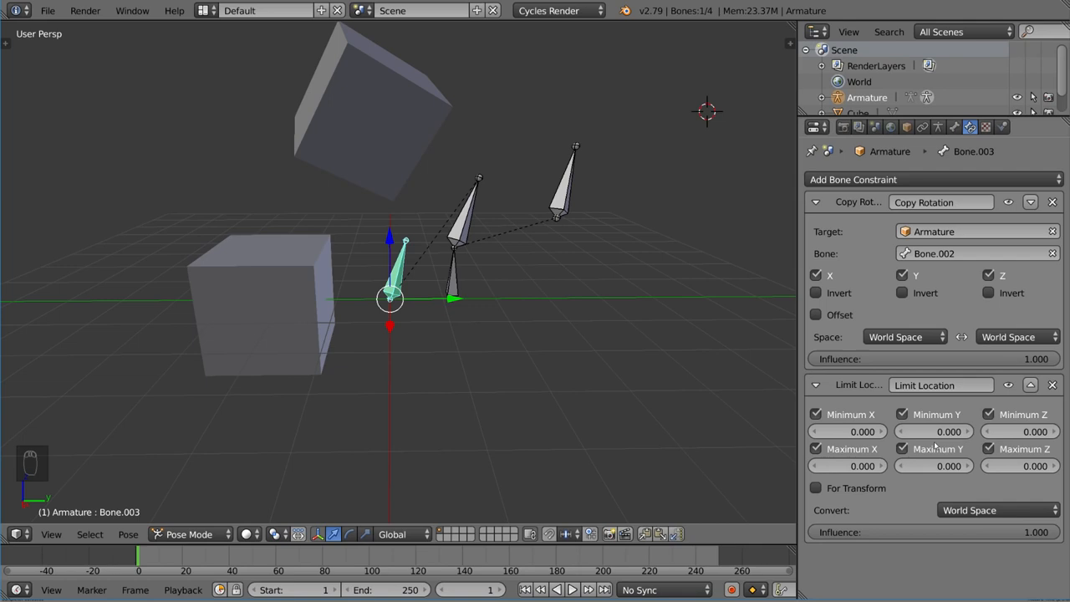
pyautogui.moveTo(756, 372)
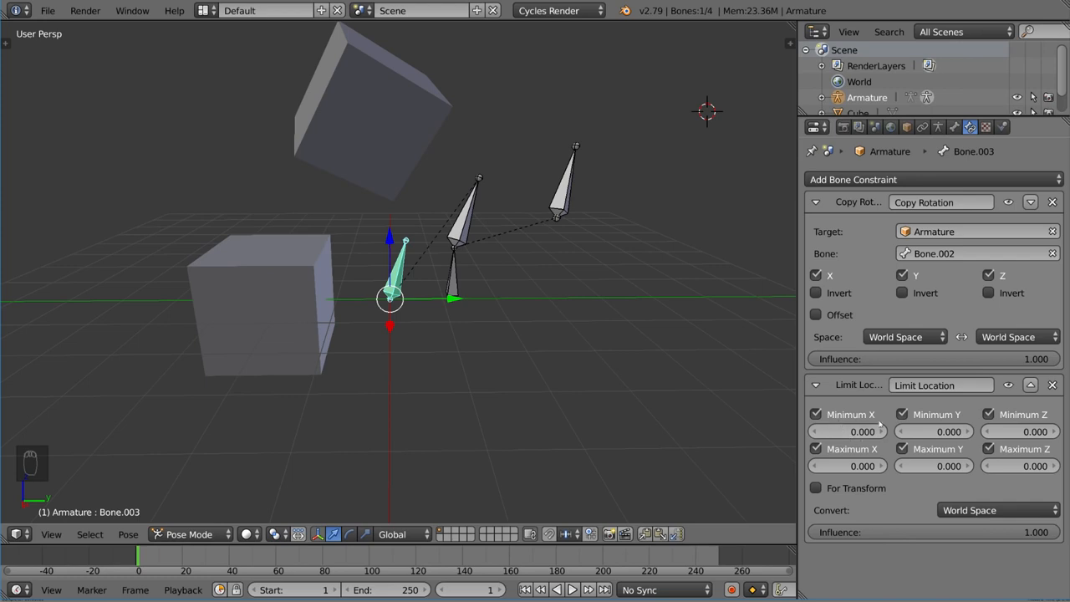
pyautogui.moveTo(428, 257)
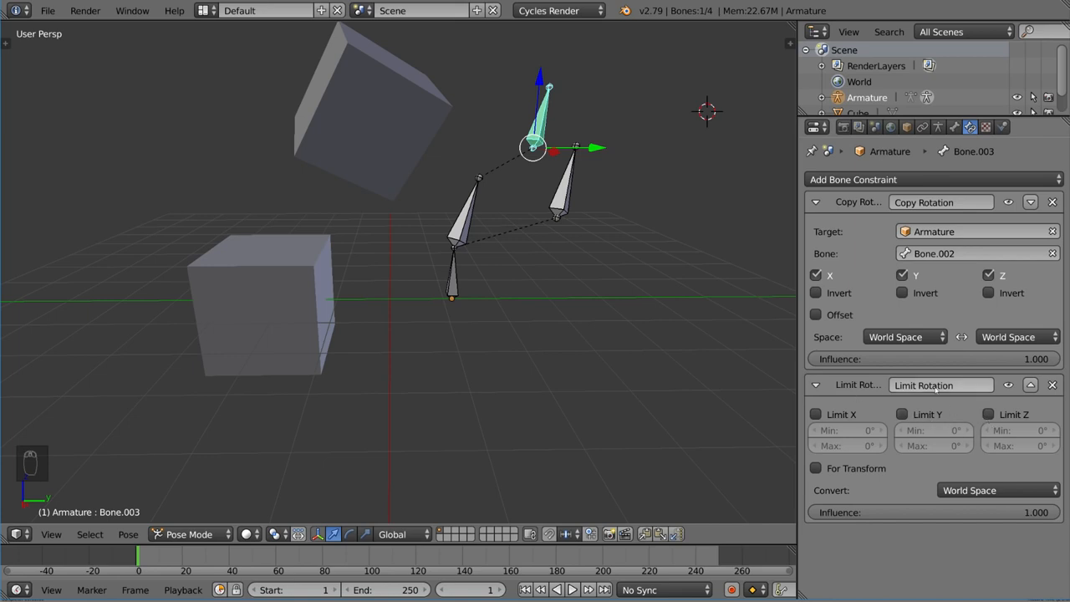
# Limit Bone.003's X rotation to a maximum of 30°, test it, and reselect Bone.003.
pyautogui.click(816, 414)
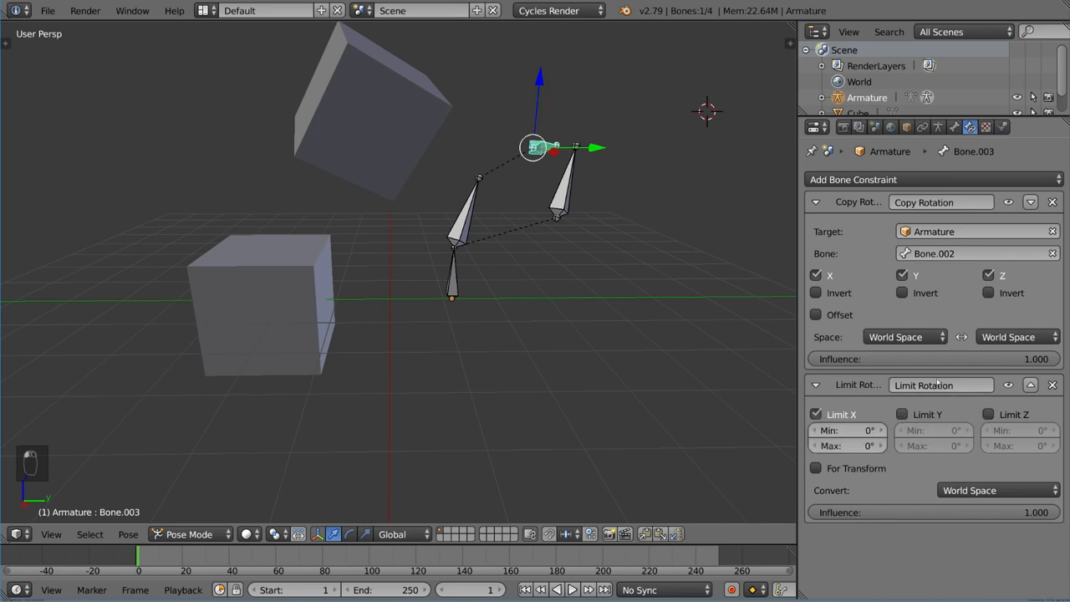
pyautogui.press('r')
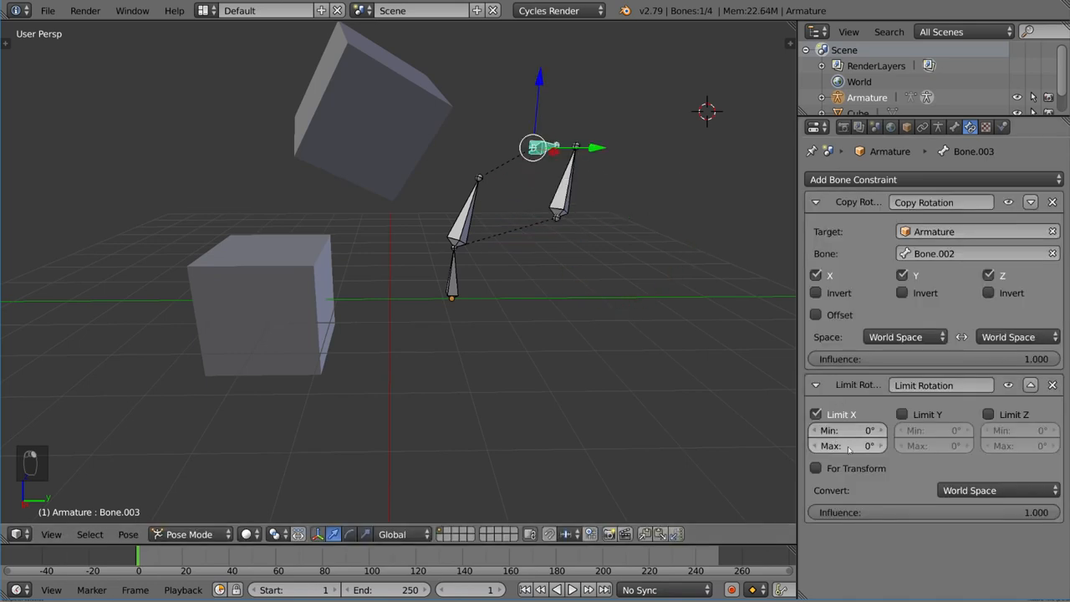
pyautogui.write('30')
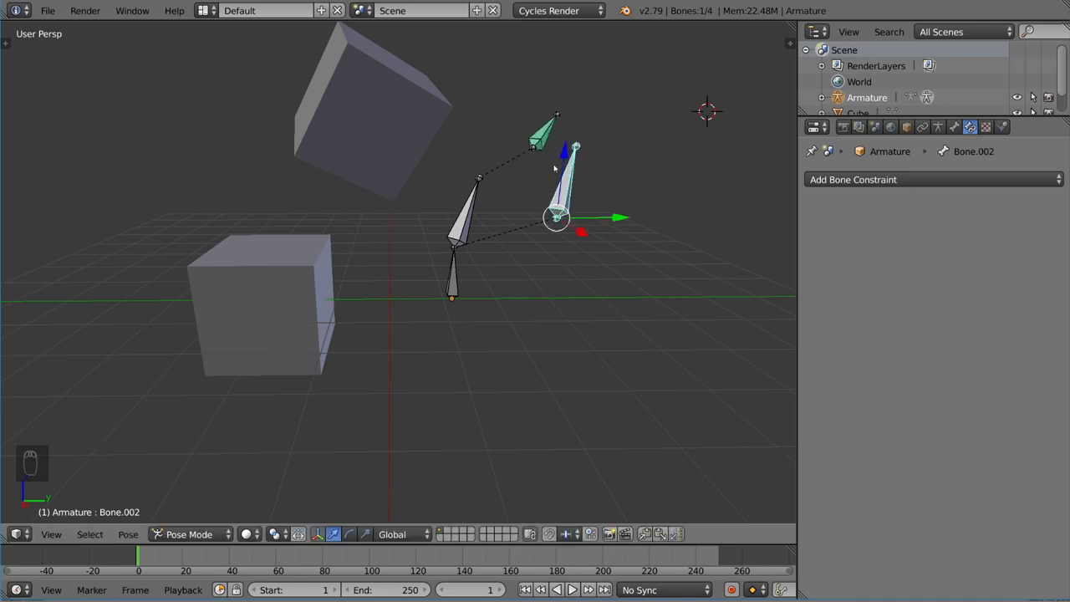
pyautogui.click(555, 218)
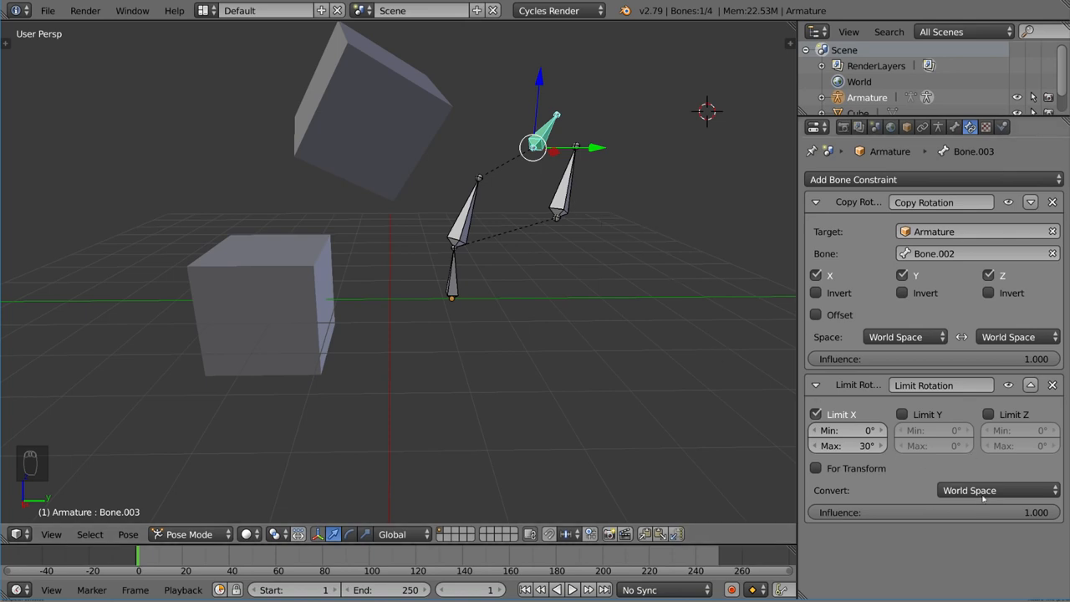
# Switch the Limit Rotation space and set the transform orientation to Local.
pyautogui.click(997, 490)
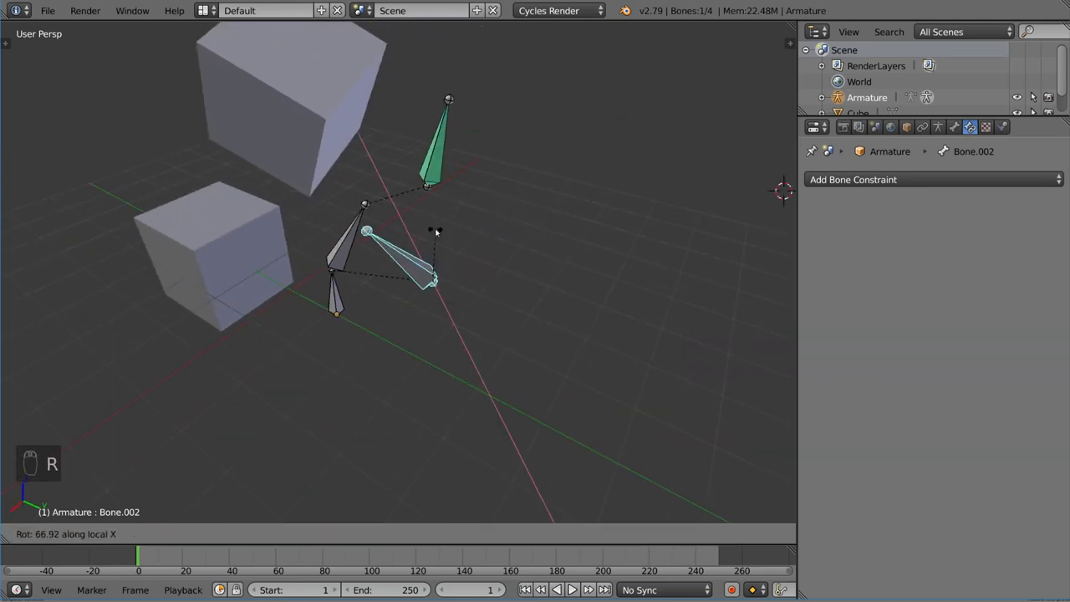
pyautogui.click(399, 535)
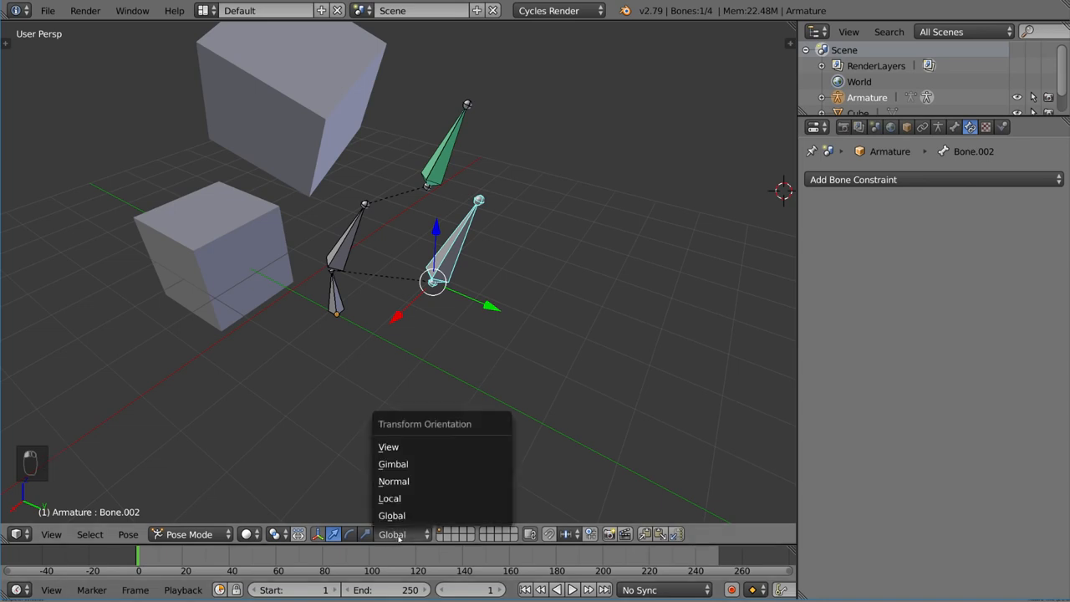
pyautogui.click(389, 499)
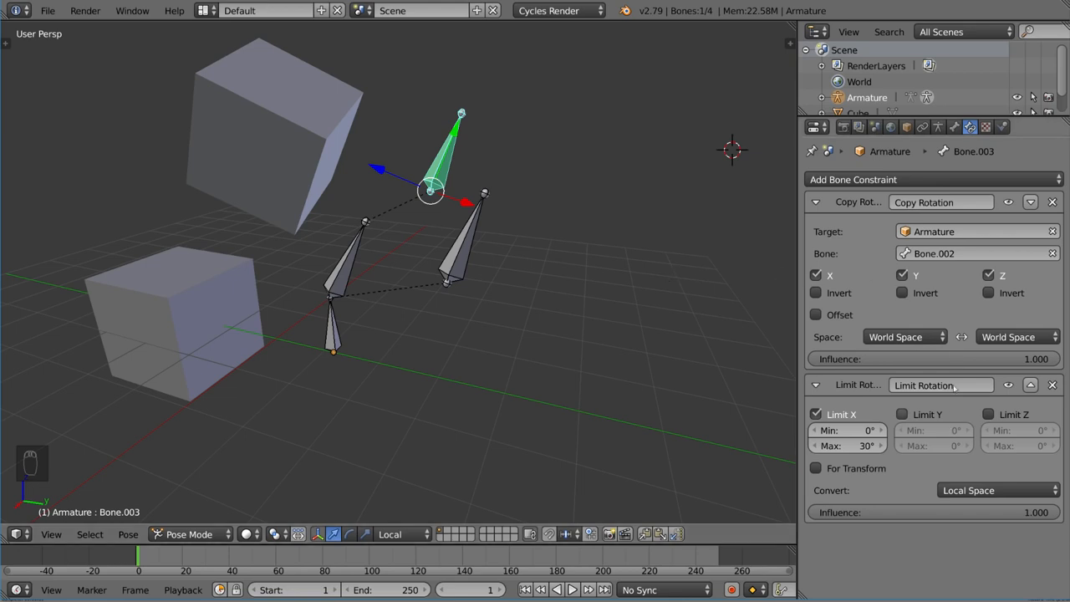
pyautogui.moveTo(946, 275)
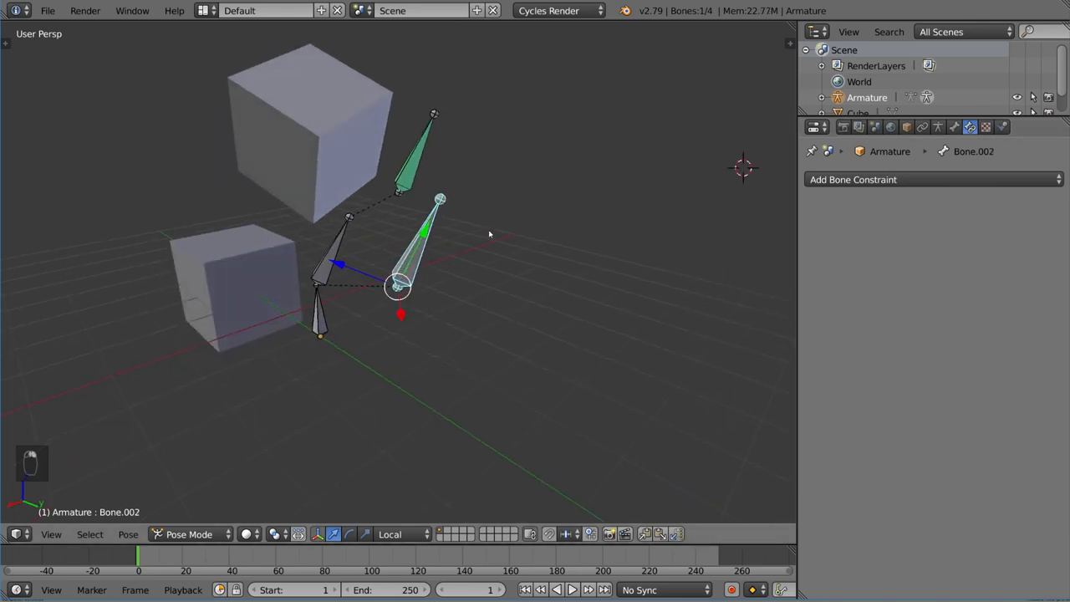
pyautogui.press('r')
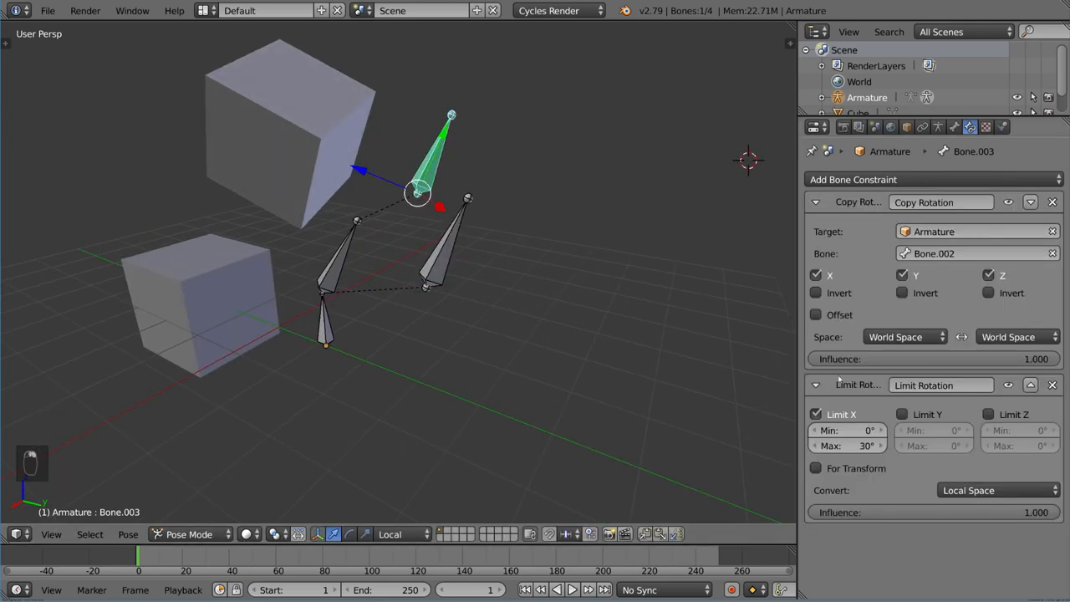
pyautogui.moveTo(656, 326)
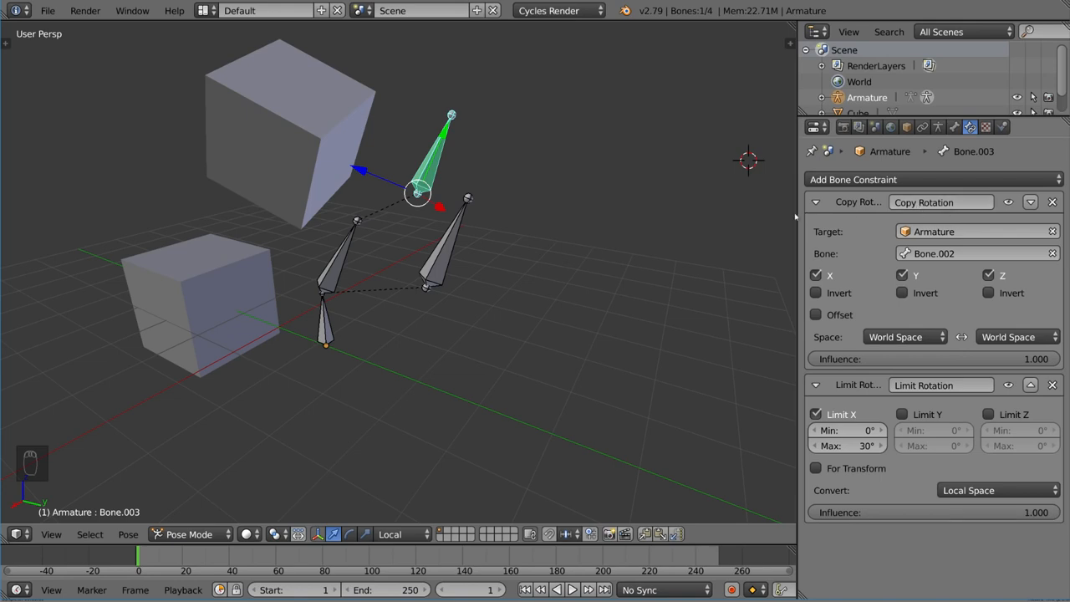
pyautogui.moveTo(651, 304)
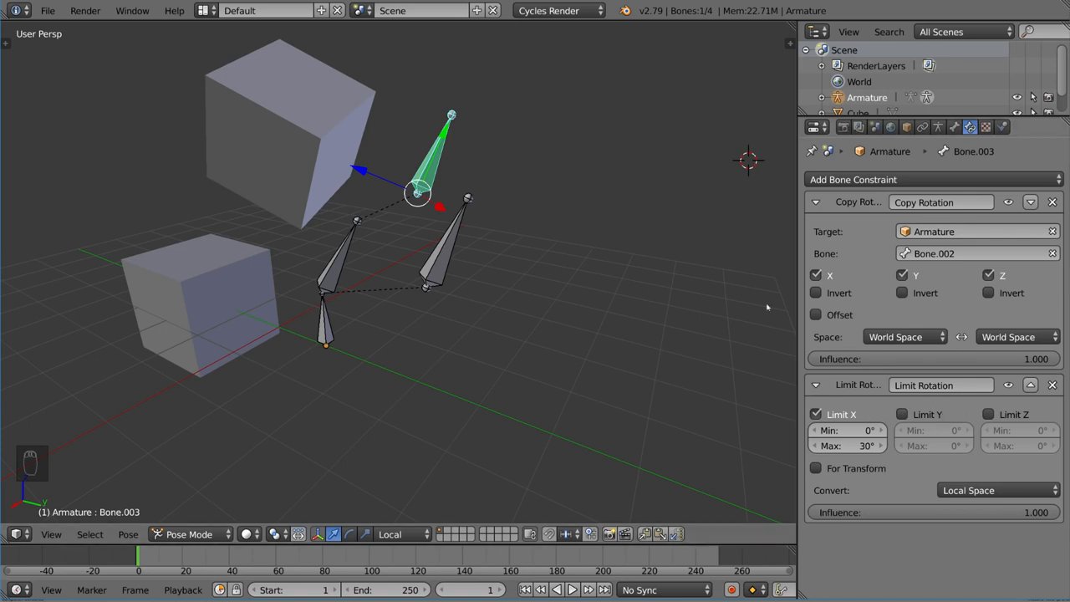
pyautogui.moveTo(595, 284)
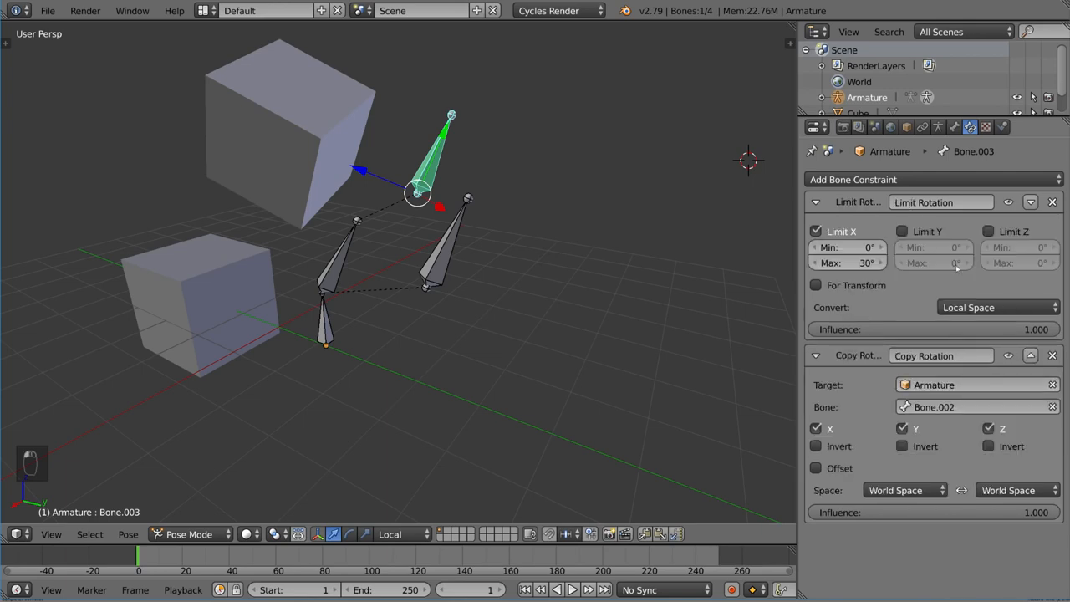
pyautogui.moveTo(455, 243)
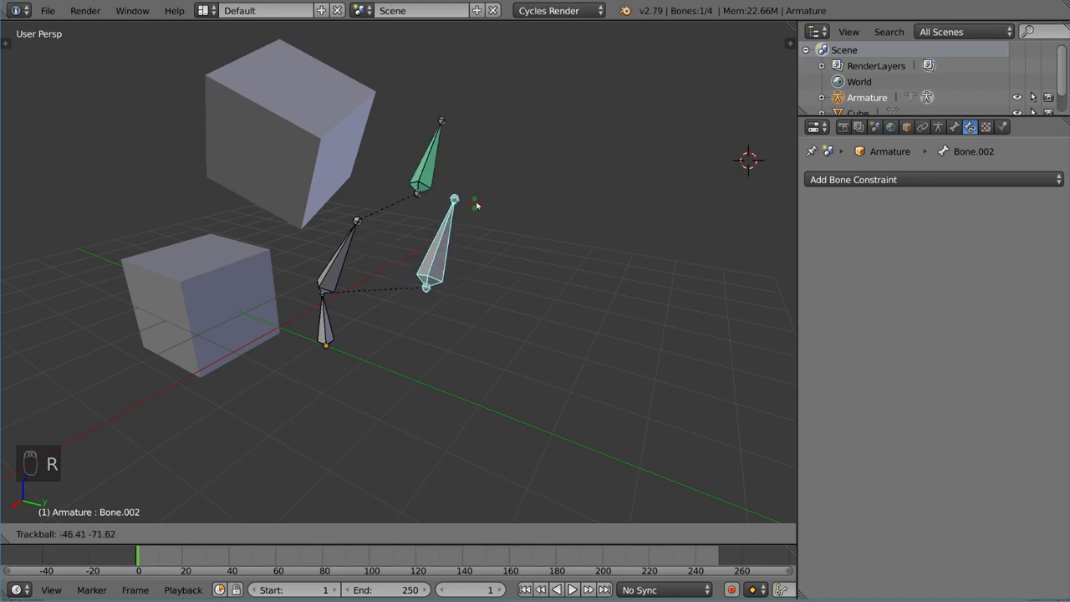
# Rotate Bone.002 about its local X axis to test Limit Rotation placed above Copy Rotation.
pyautogui.press('r')
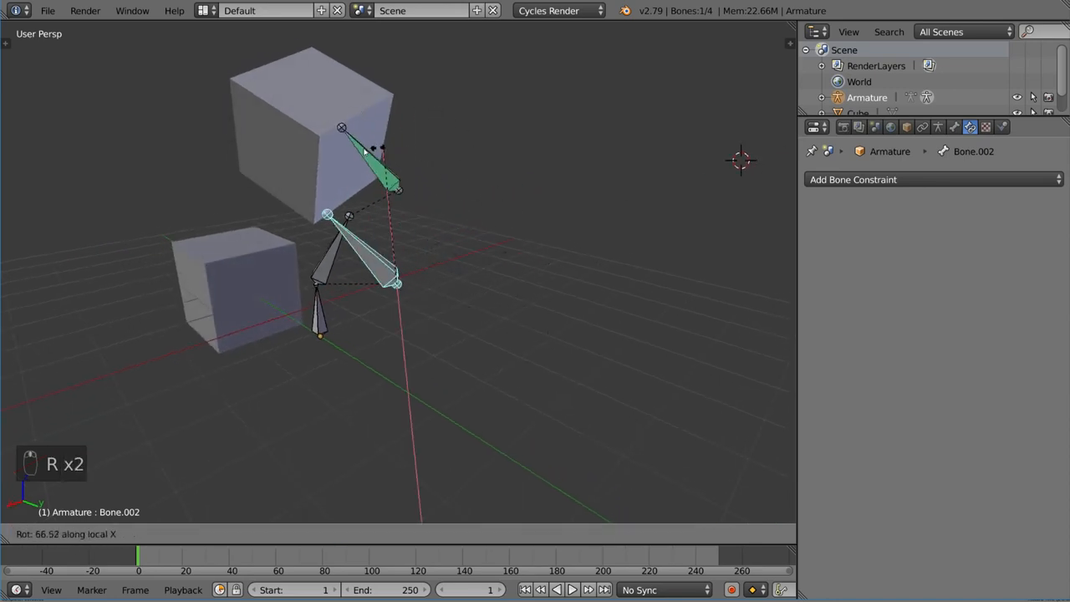
pyautogui.moveTo(360, 176)
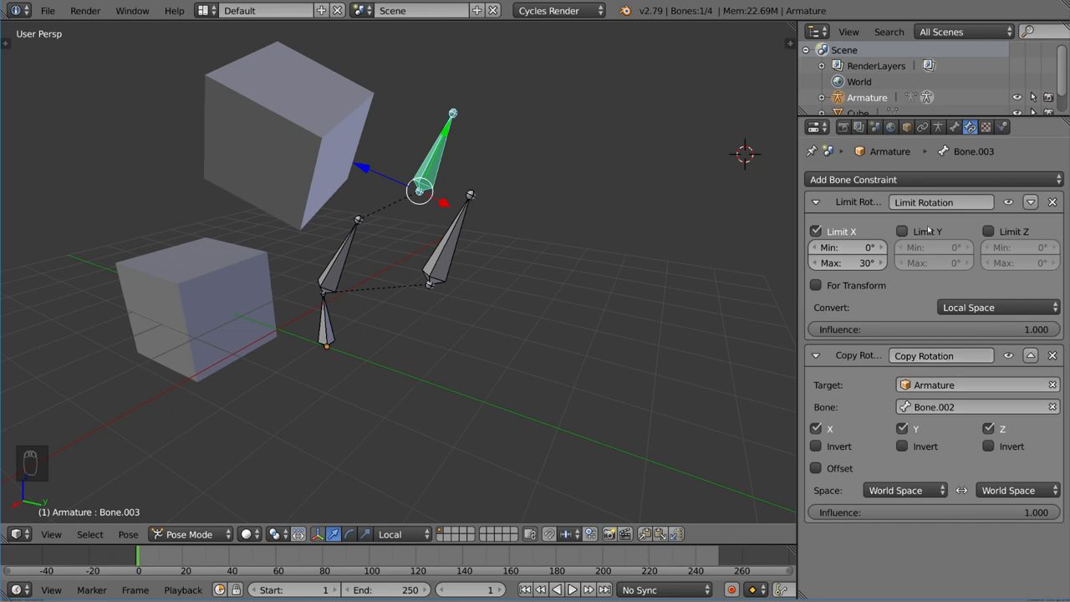
pyautogui.moveTo(903, 231)
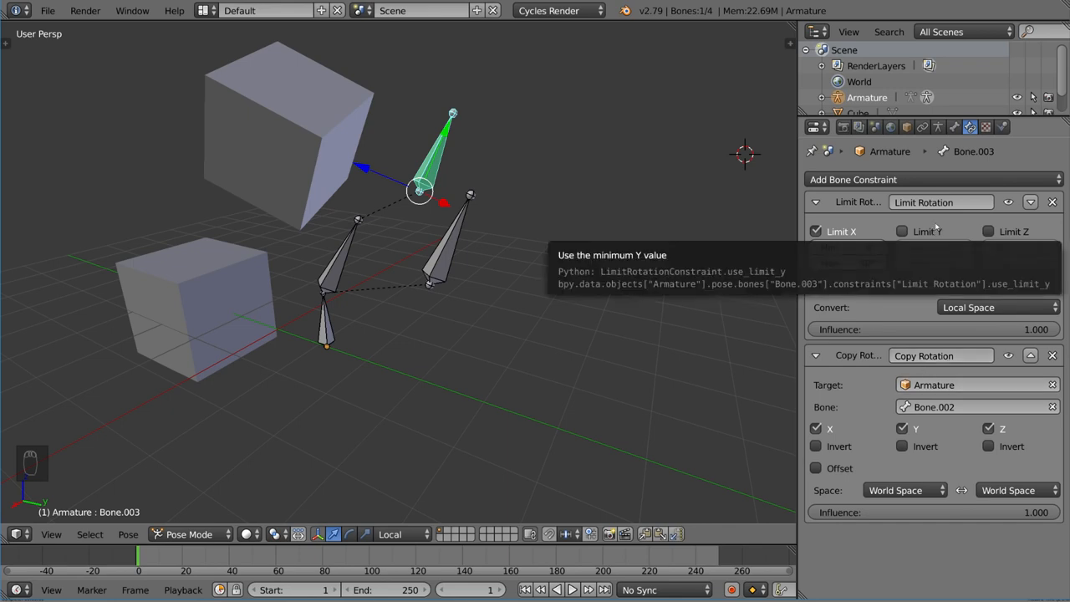
pyautogui.moveTo(942, 234)
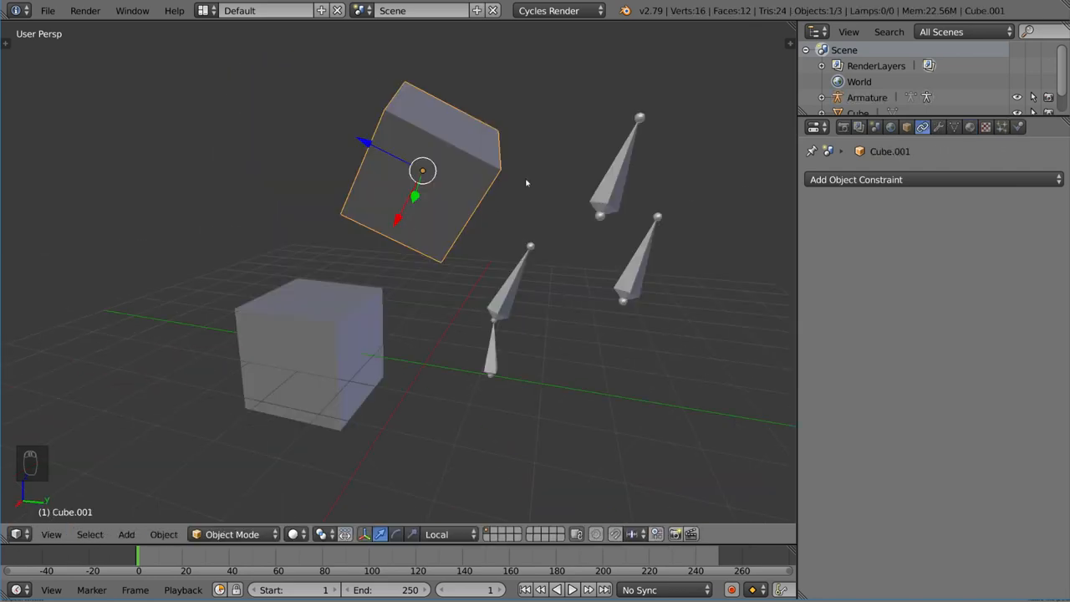
# Give Cube.001 a Copy Rotation constraint targeting Cube and a Limit Rotation with Limit X ticked.
pyautogui.click(857, 179)
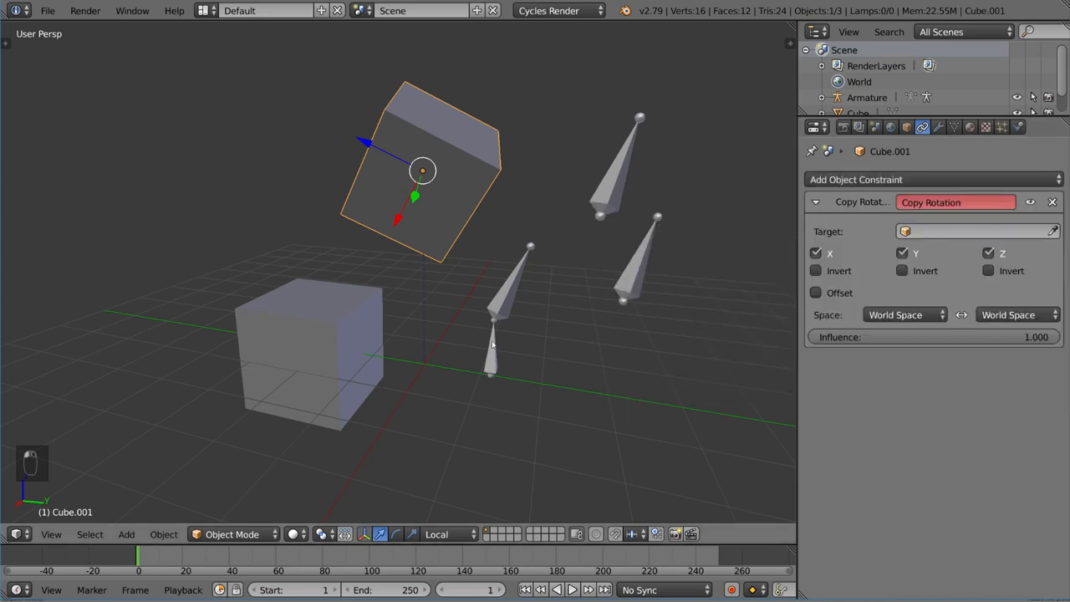
pyautogui.click(977, 231)
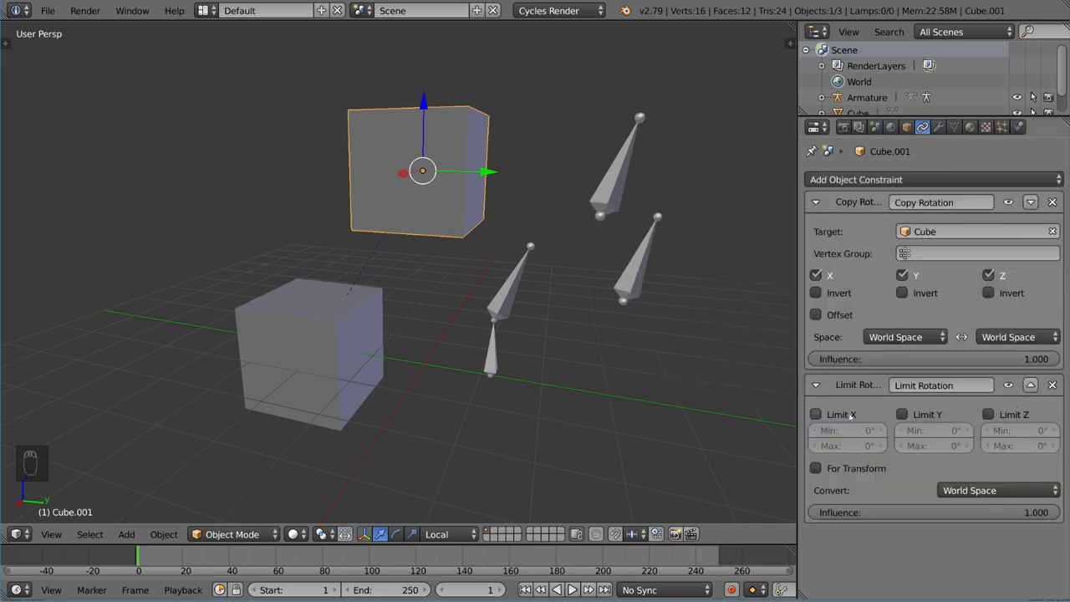
pyautogui.click(816, 414)
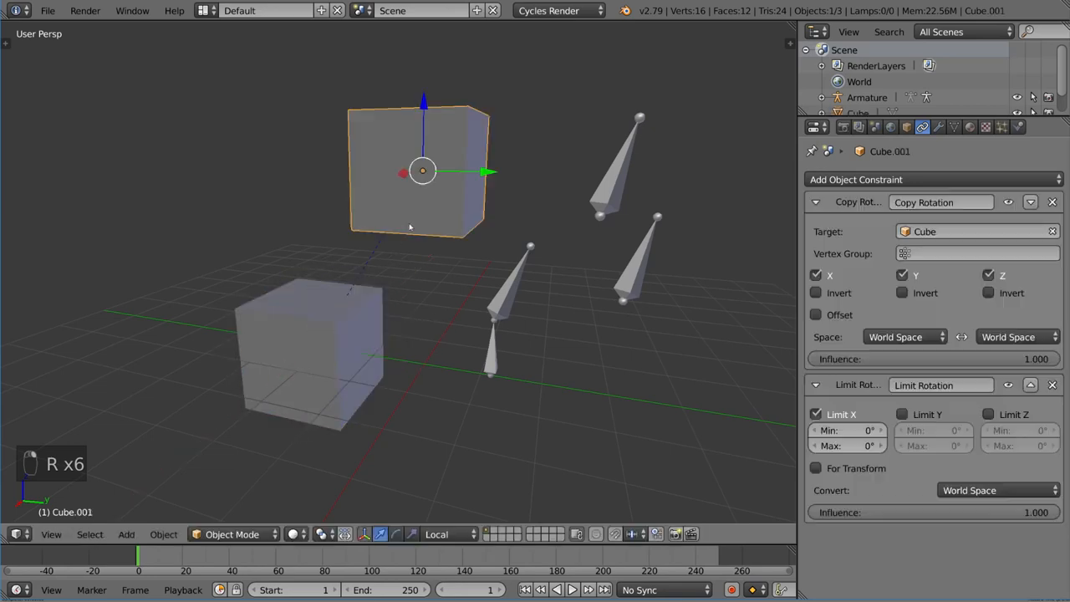
# Select the lower Cube and rotate it to check Cube.001 follows within the X limit.
pyautogui.click(309, 351)
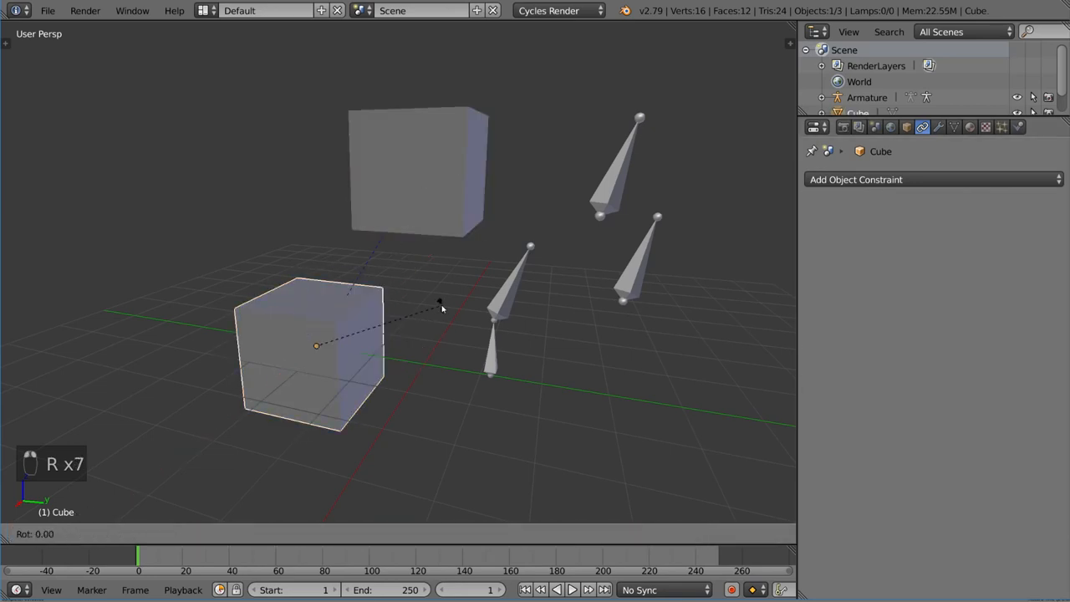
pyautogui.click(310, 351)
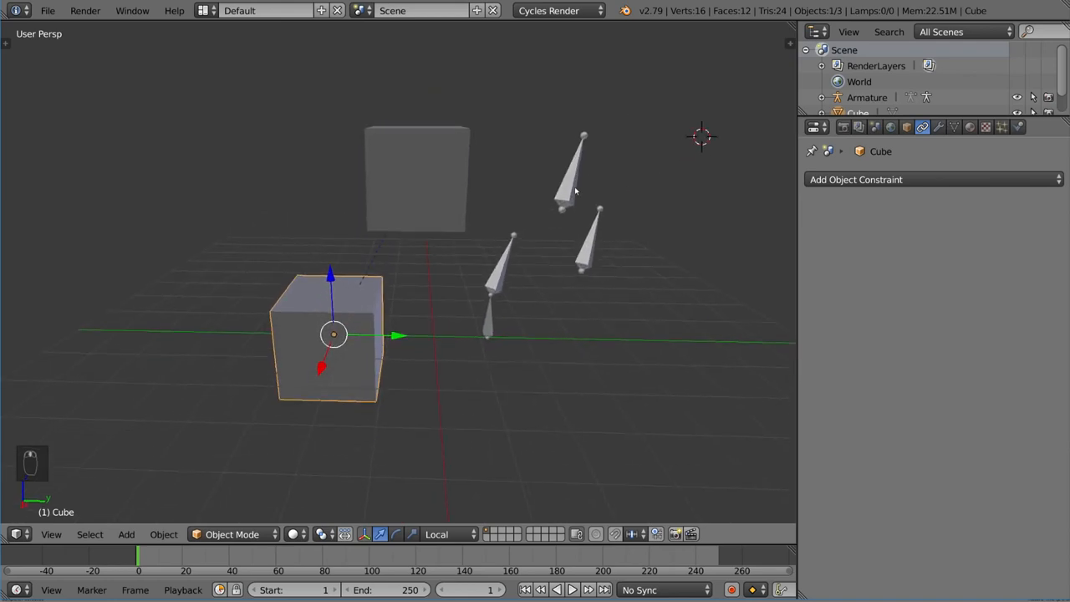
pyautogui.moveTo(502, 268)
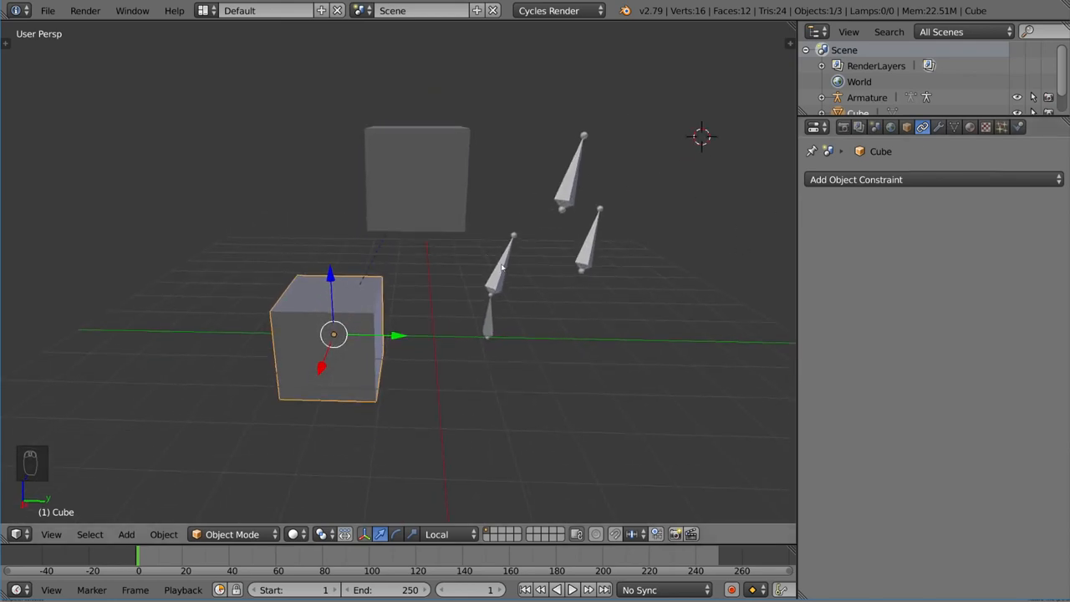